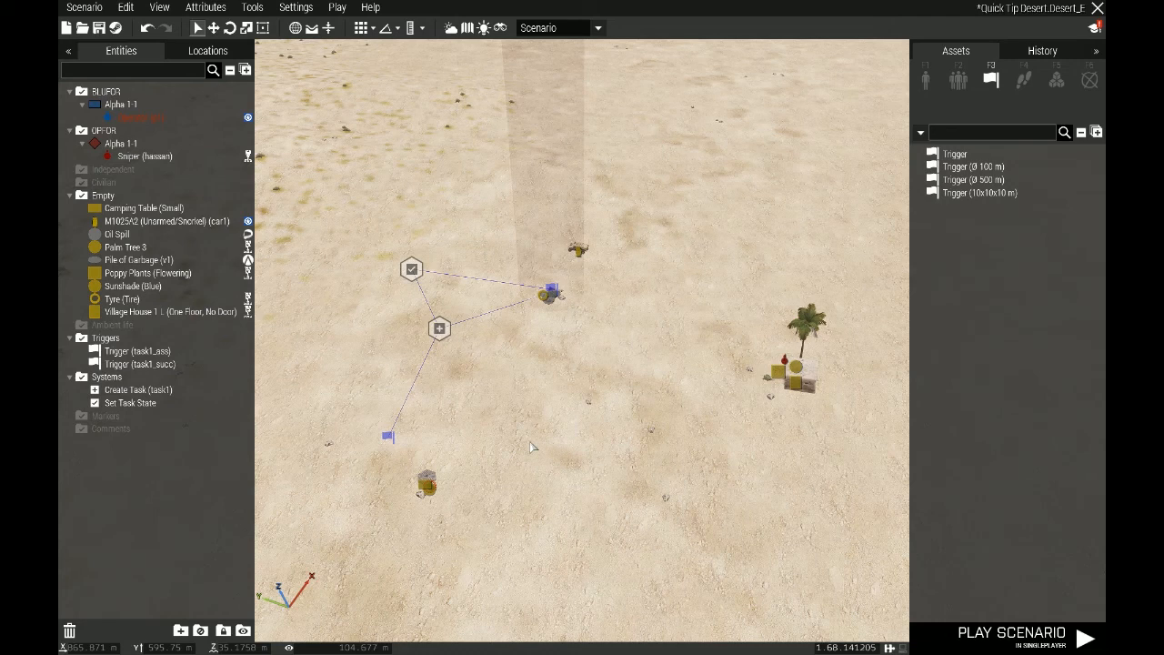
{"action": "mouse_move", "coordinate": [440, 328]}
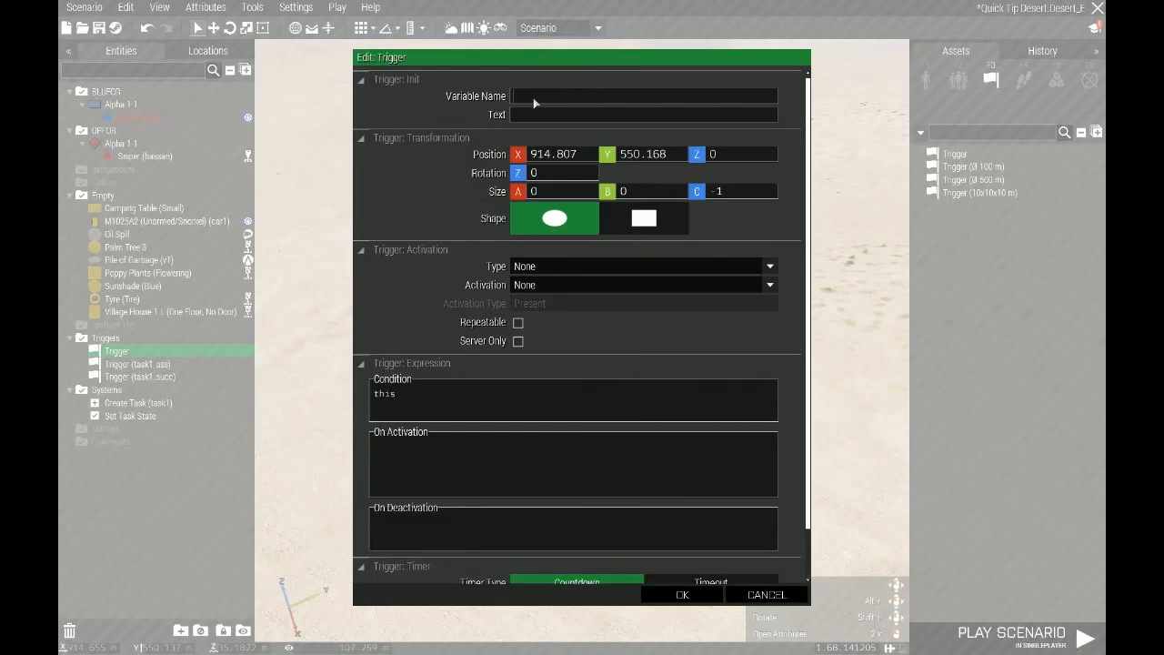
Name the trigger task2_succ with condition '!alive hassan;' and confirm its settings
{"action": "type", "text": "task2_succ"}
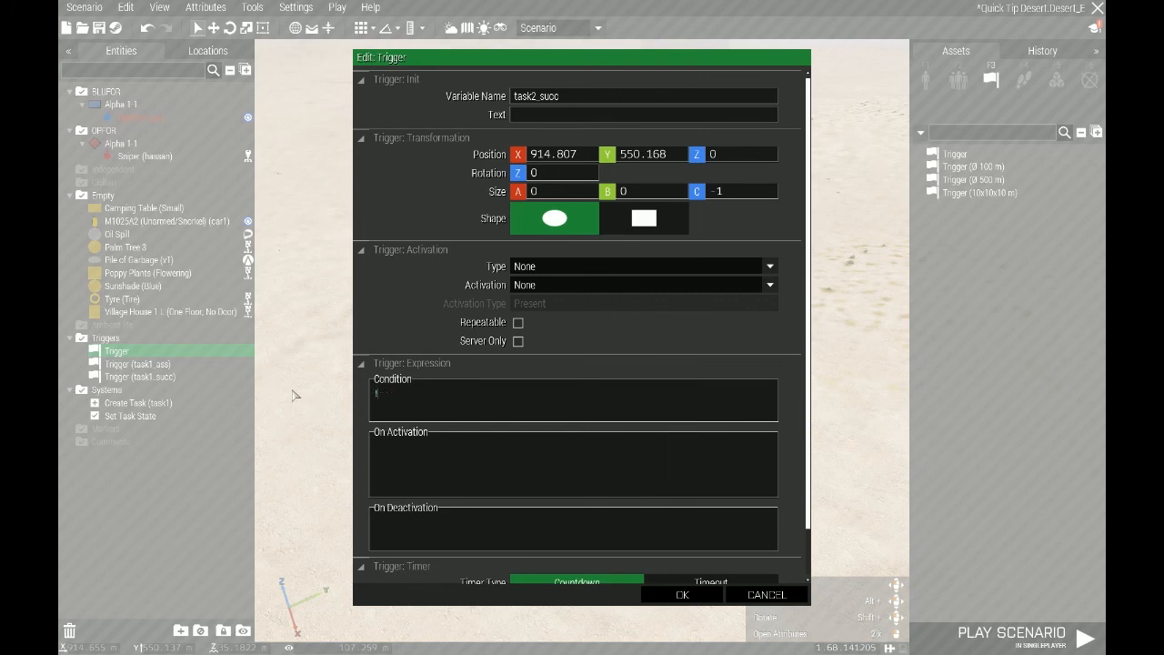
{"action": "type", "text": "alive ha"}
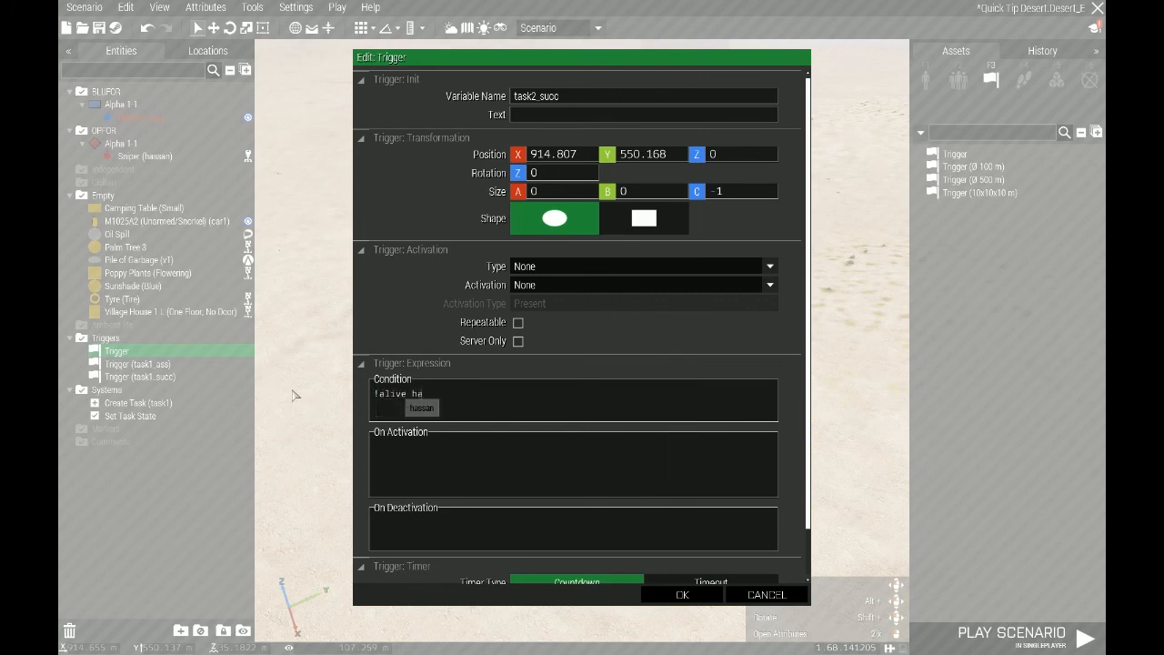
{"action": "type", "text": "hassan;"}
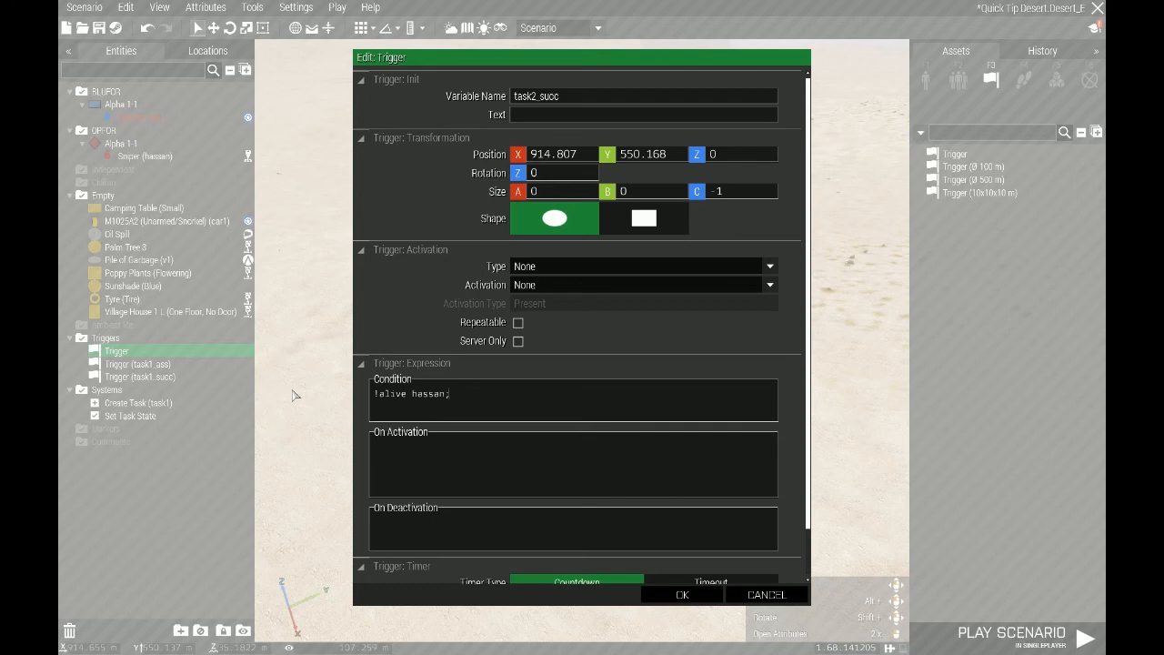
{"action": "mouse_move", "coordinate": [317, 398]}
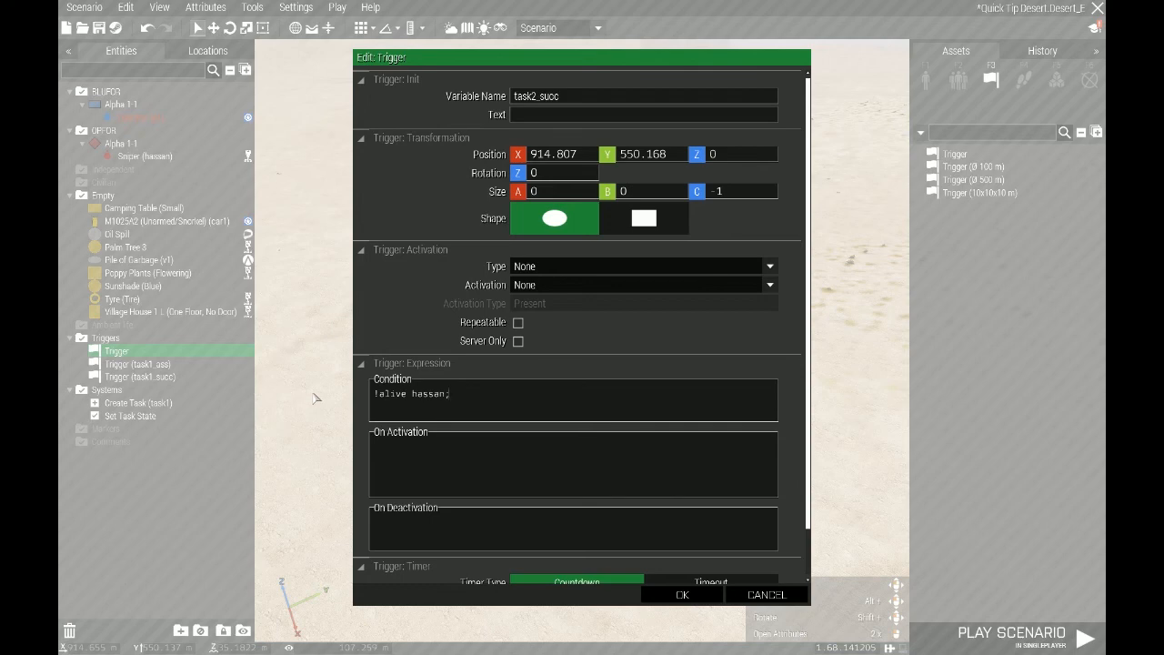
{"action": "scroll", "scroll_direction": "down", "scroll_amount": 3}
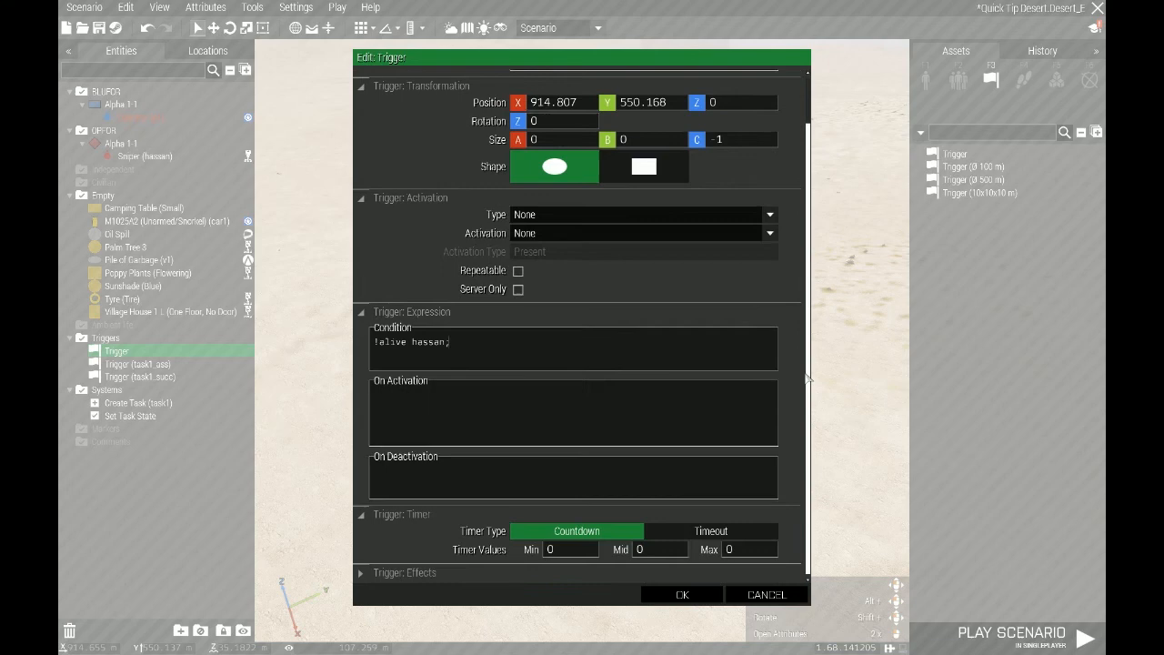
{"action": "left_click", "coordinate": [681, 593]}
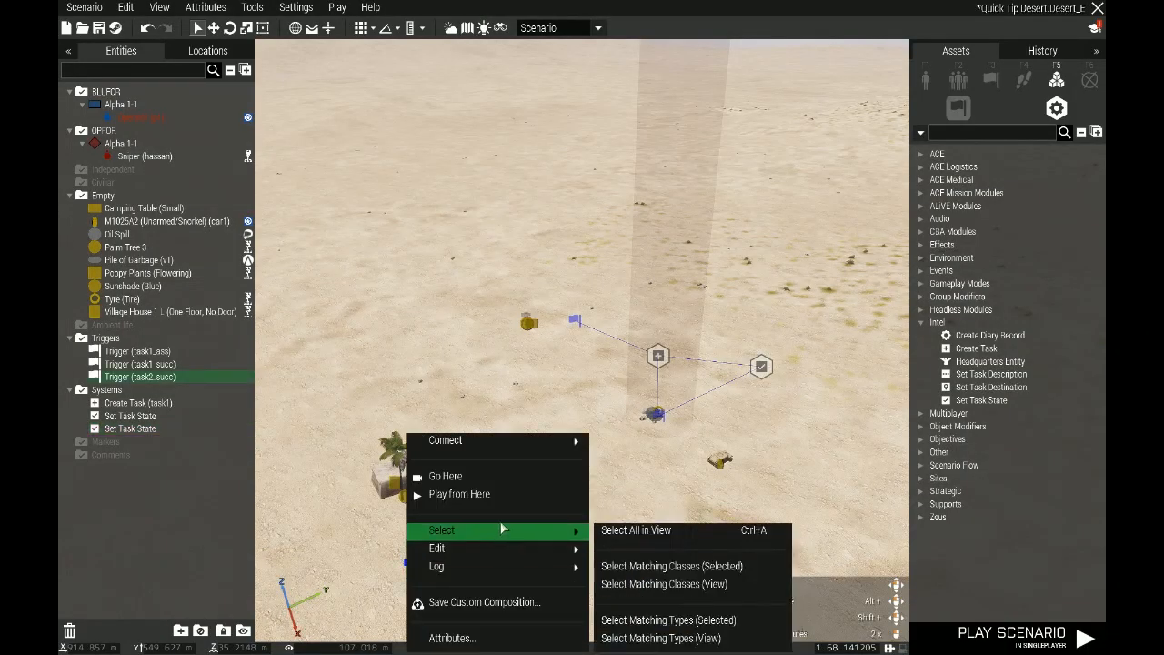
{"action": "mouse_move", "coordinate": [445, 441]}
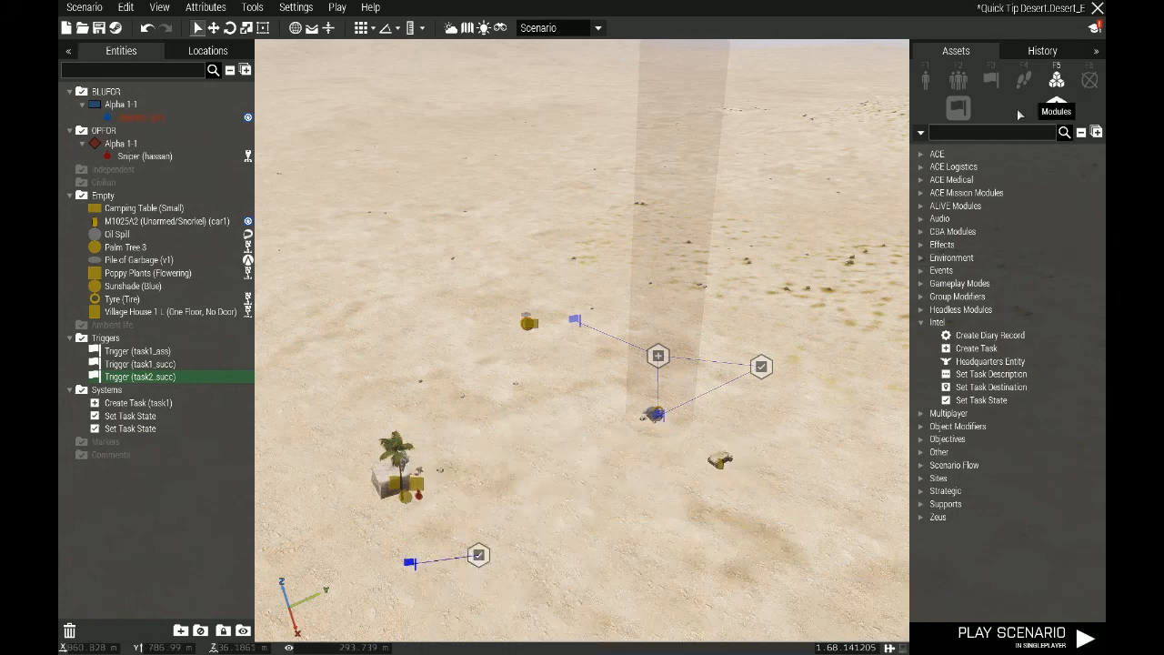
Place a Create Task module task2 titled 'Kill Hassan' for all playable units, starting Assigned
{"action": "left_click", "coordinate": [975, 349]}
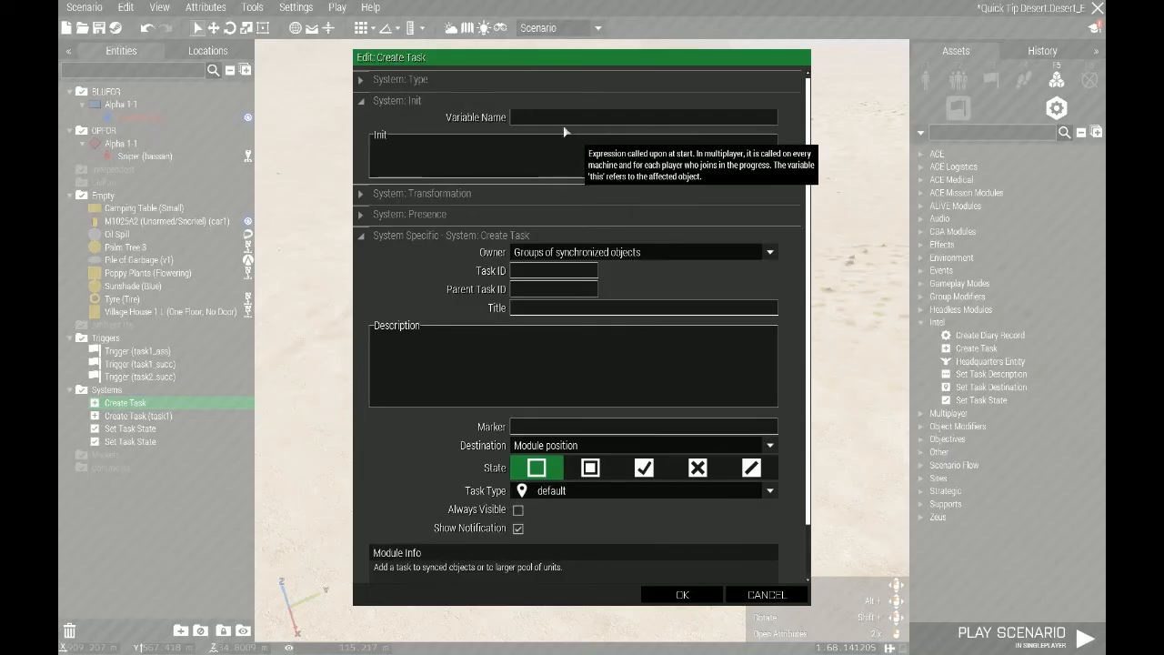
{"action": "type", "text": "task2"}
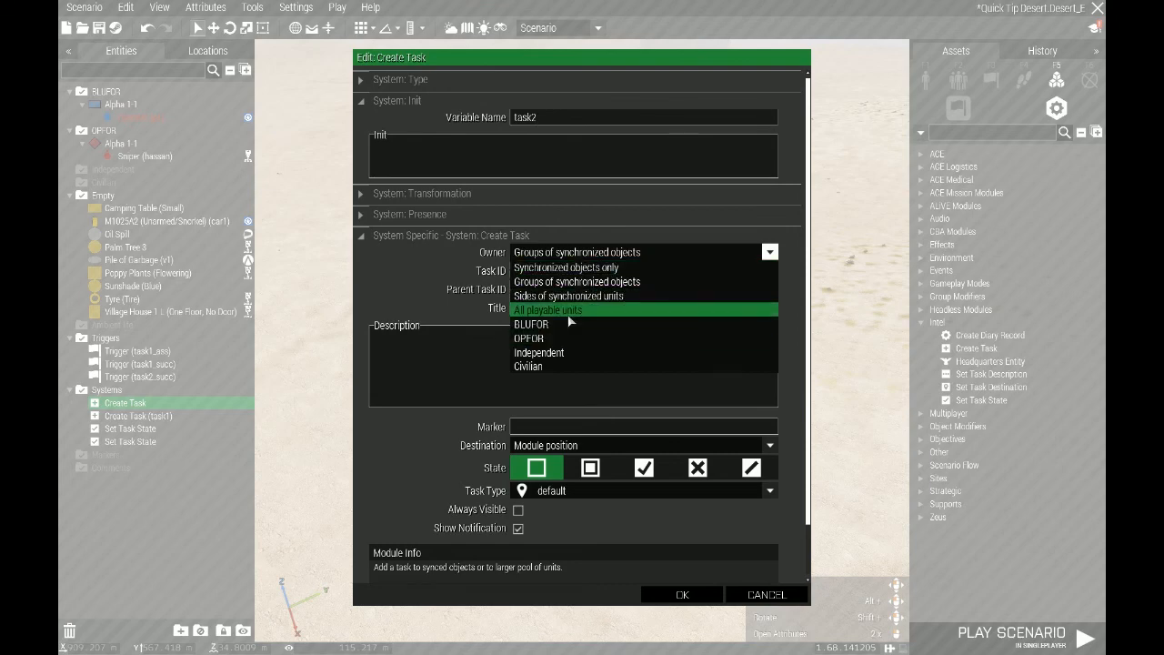
{"action": "left_click", "coordinate": [548, 309]}
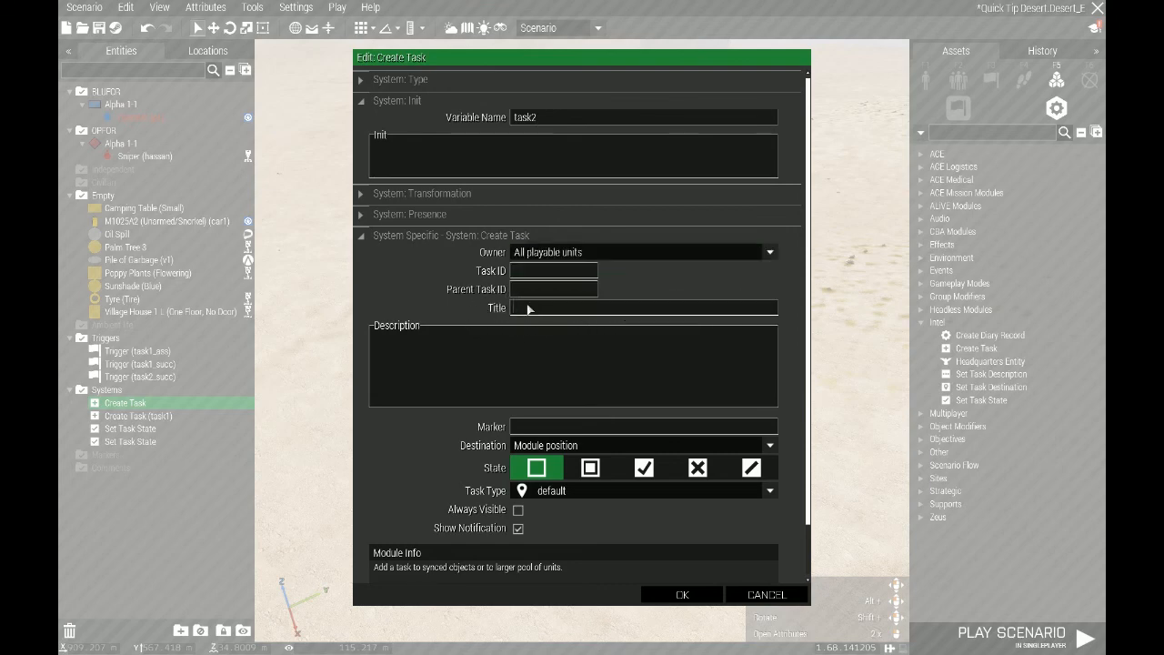
{"action": "type", "text": "Kill Hassan"}
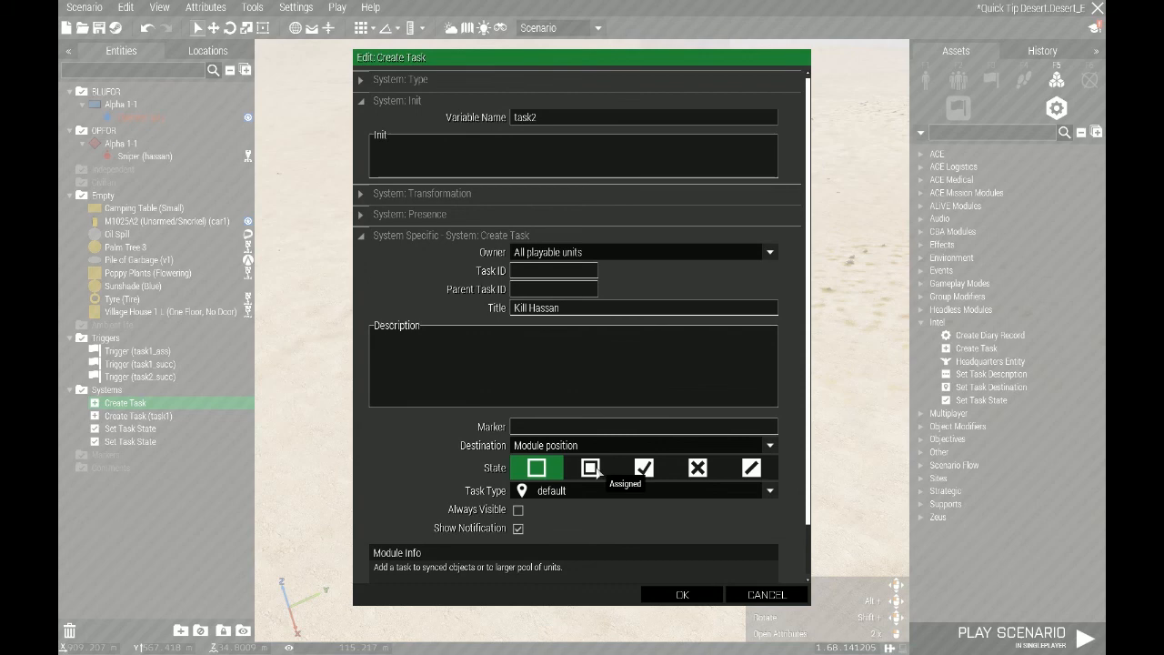
{"action": "left_click", "coordinate": [590, 467]}
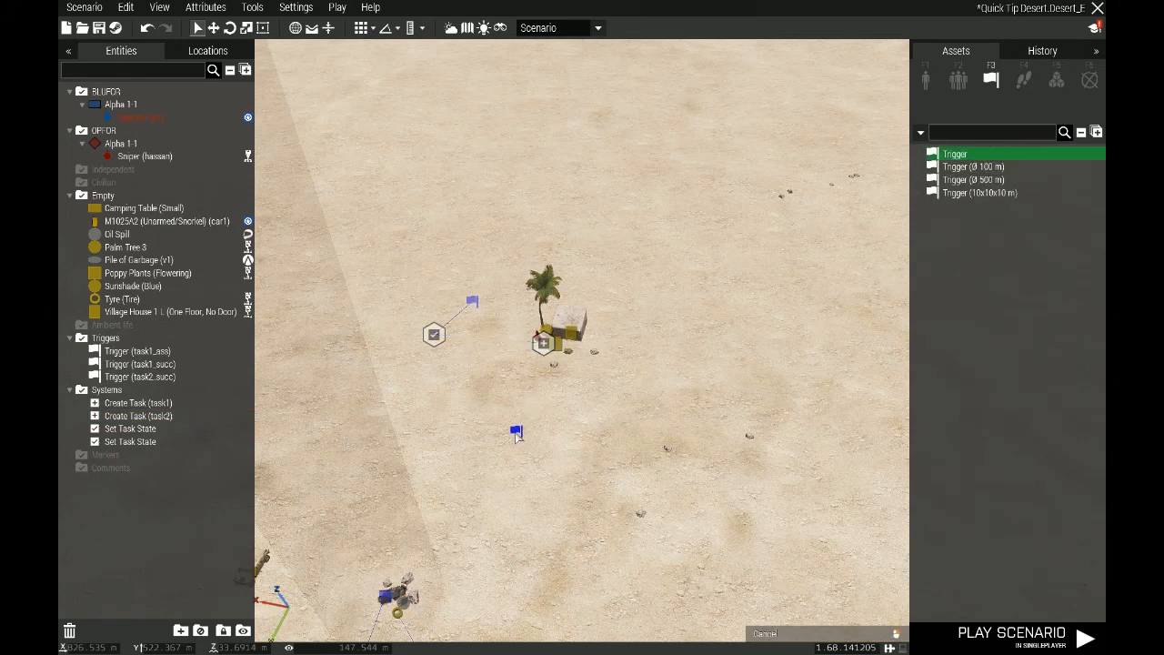
Place a new trigger near the palm-tree camp and name it task2_ass
{"action": "right_click", "coordinate": [516, 433]}
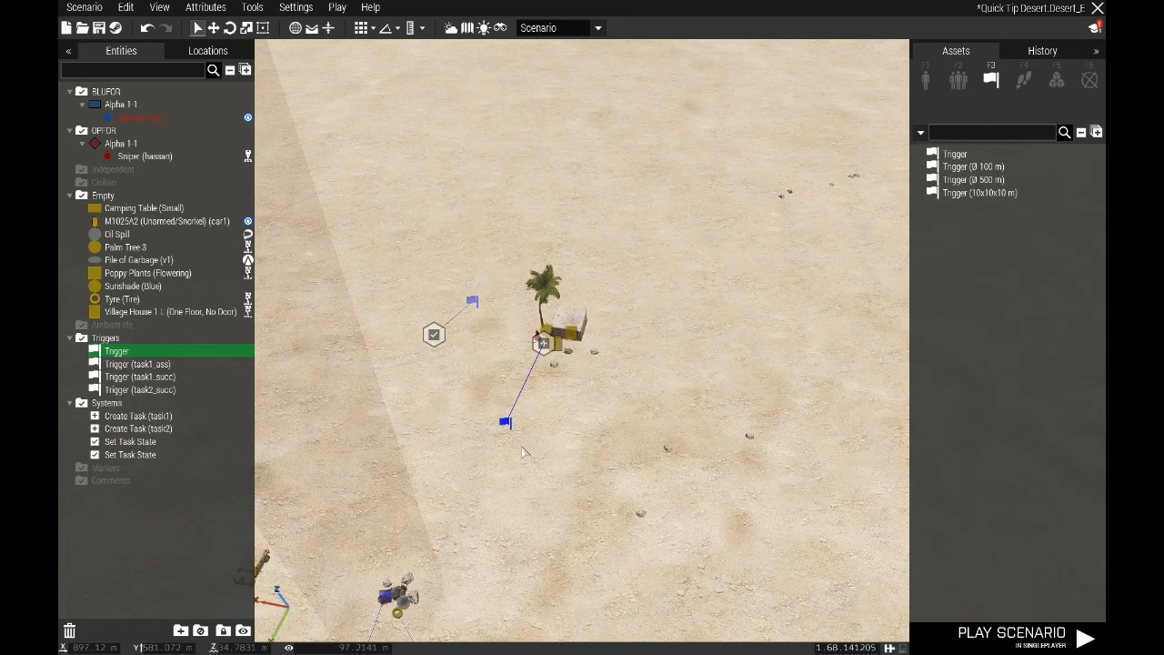
{"action": "mouse_move", "coordinate": [505, 422]}
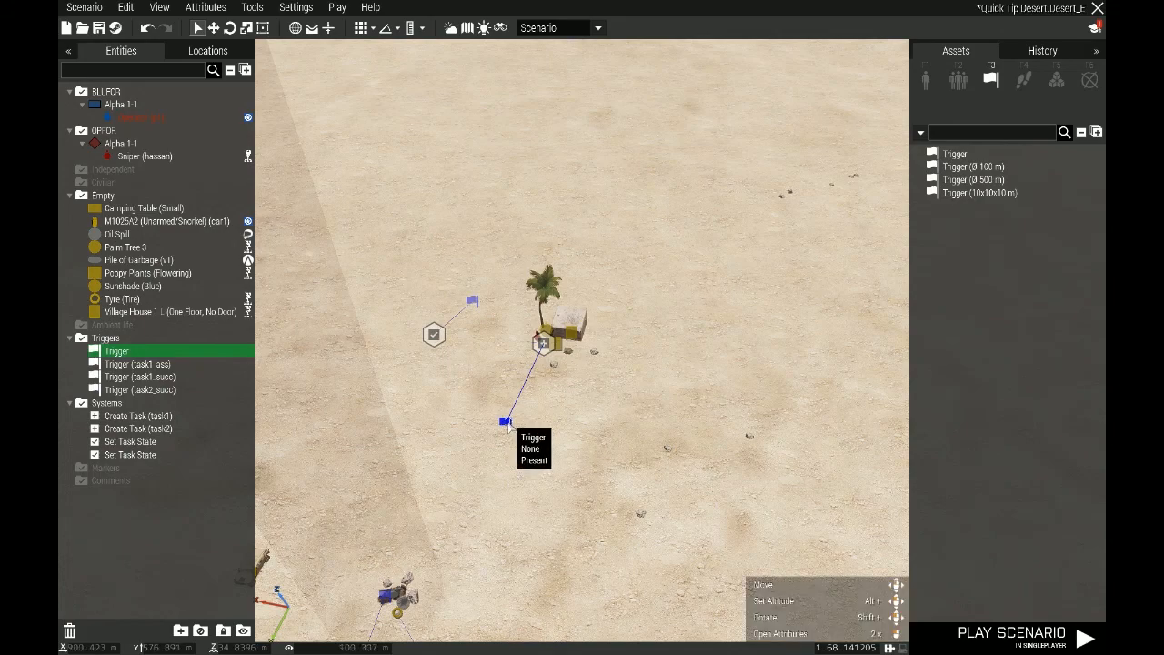
{"action": "double_click", "coordinate": [117, 351]}
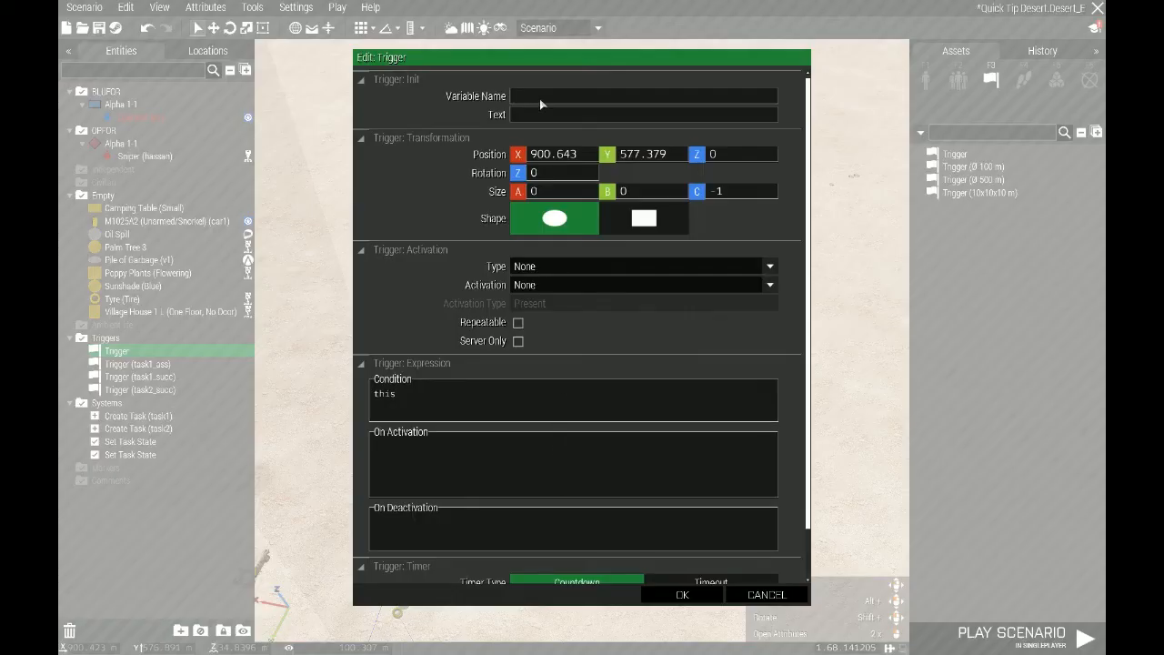
{"action": "type", "text": "task"}
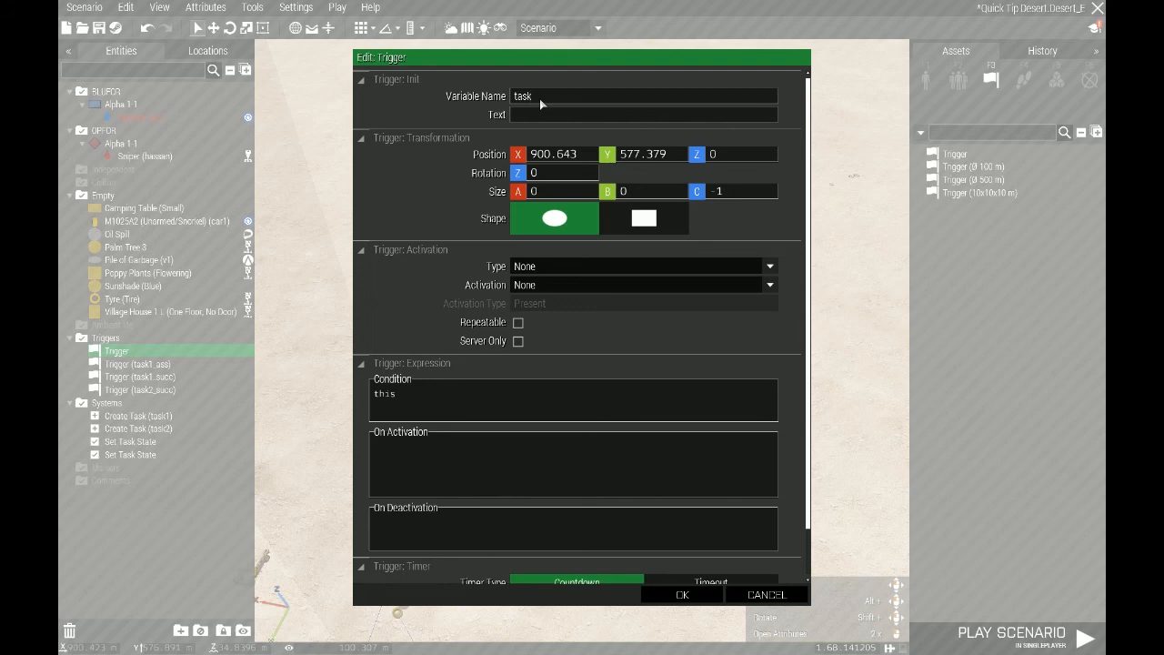
{"action": "type", "text": "task2_ass"}
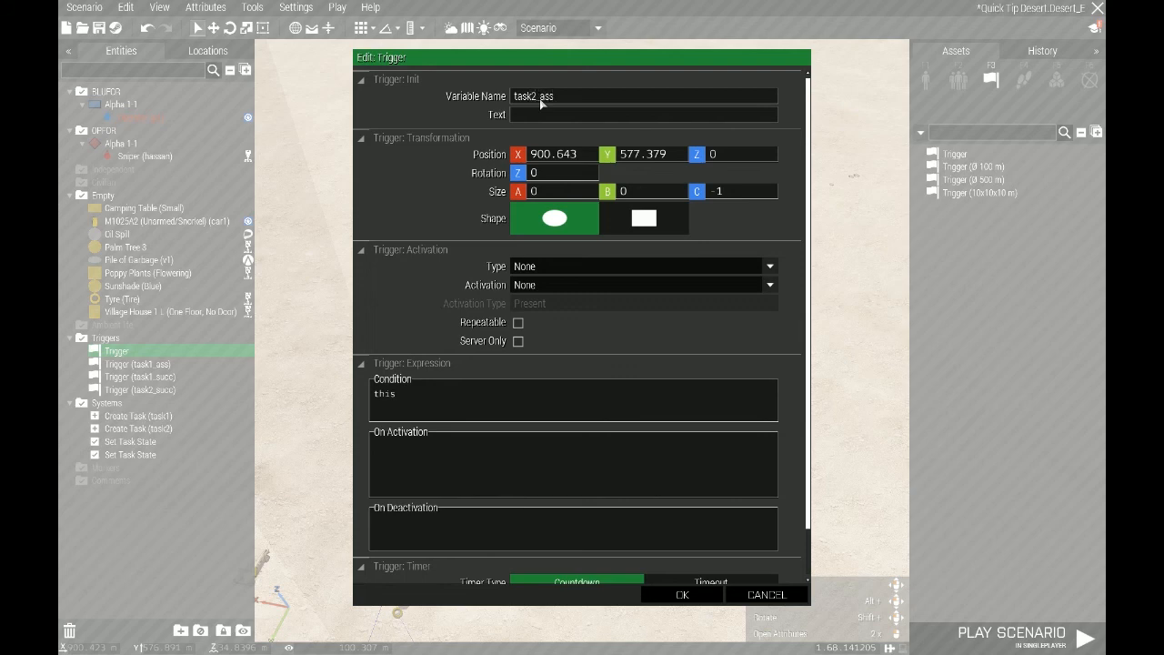
Set its condition to 'triggerActivated task1_succ;' and confirm the trigger
{"action": "double_click", "coordinate": [383, 393]}
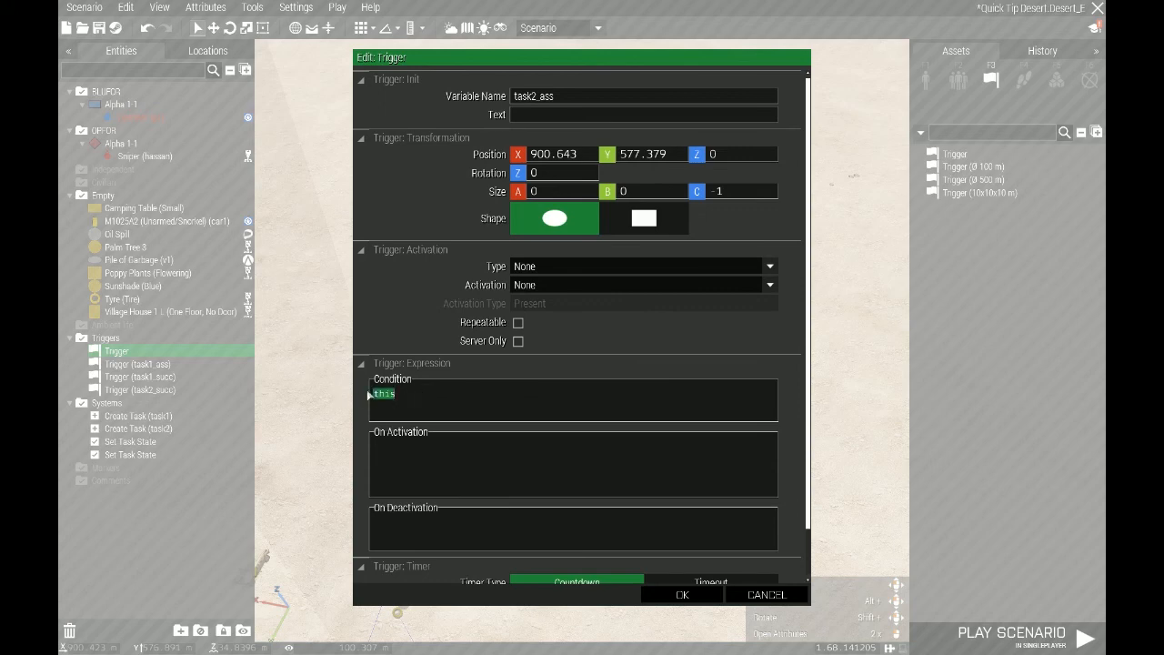
{"action": "type", "text": "triggerActivated"}
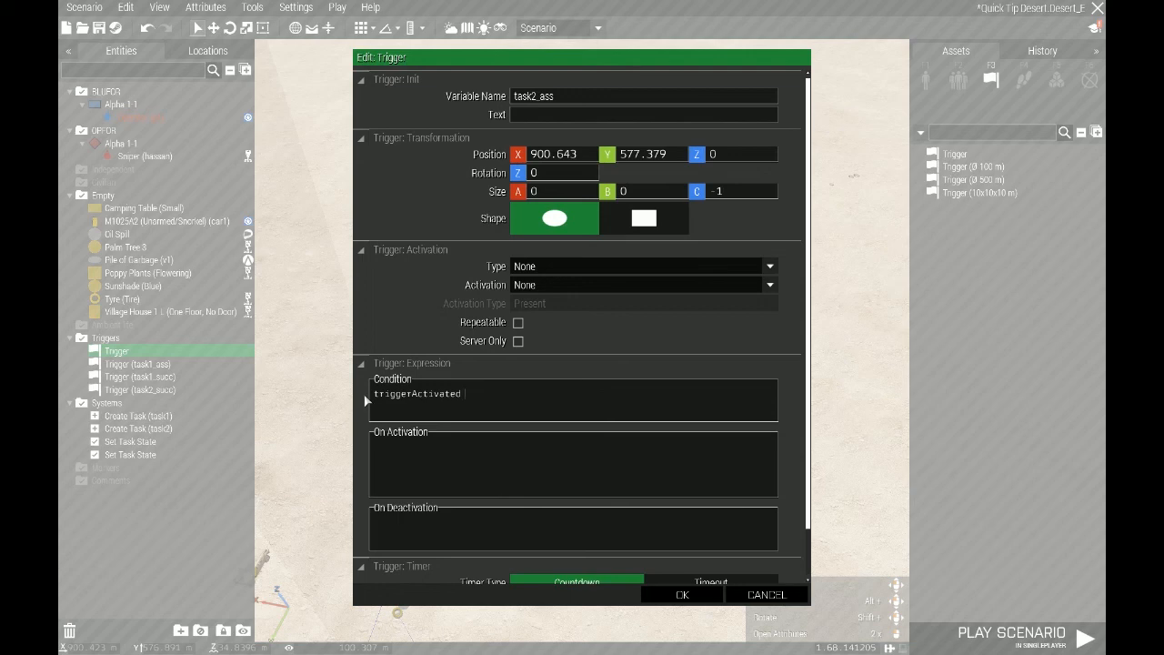
{"action": "type", "text": "task1_succ;"}
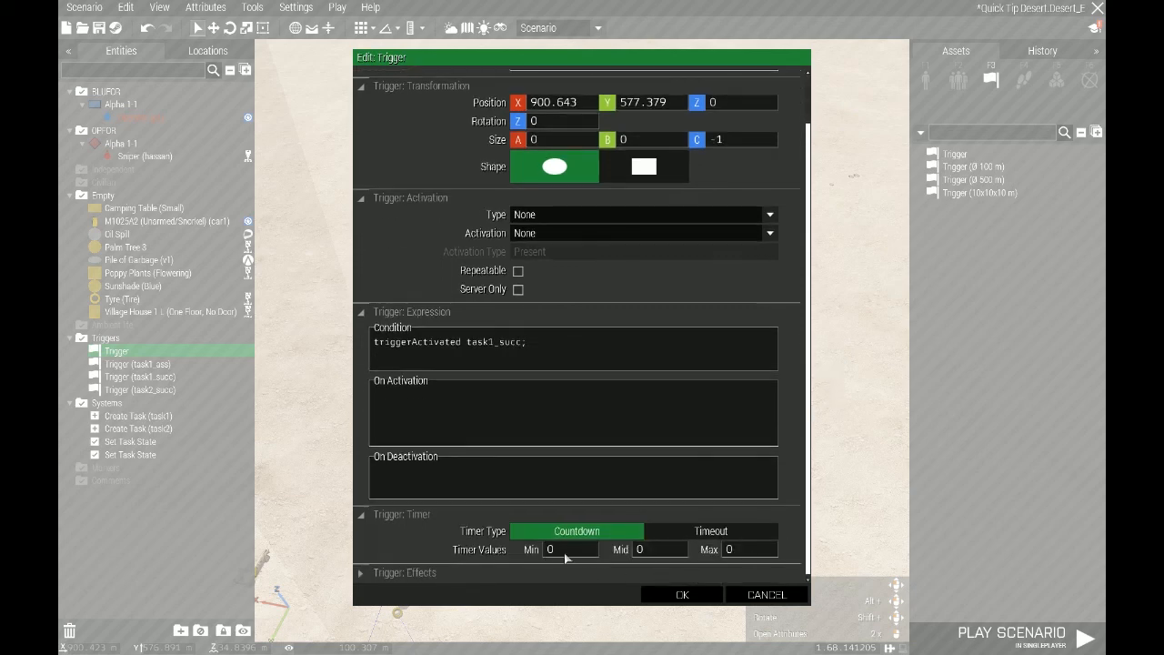
{"action": "type", "text": "6"}
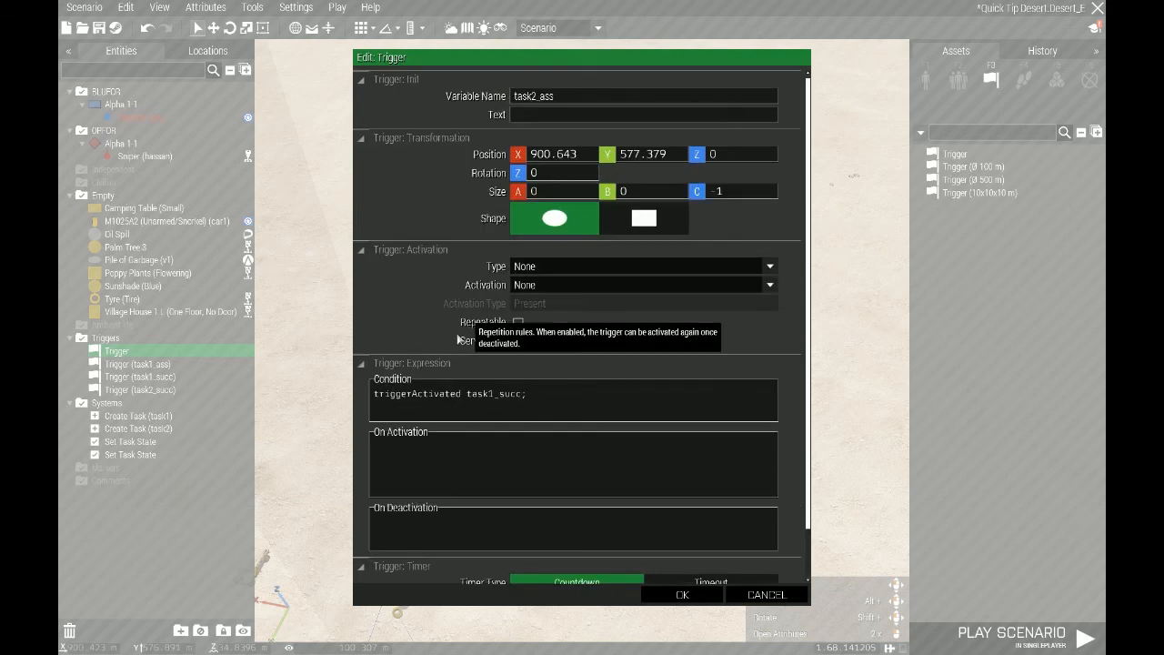
{"action": "mouse_move", "coordinate": [517, 399]}
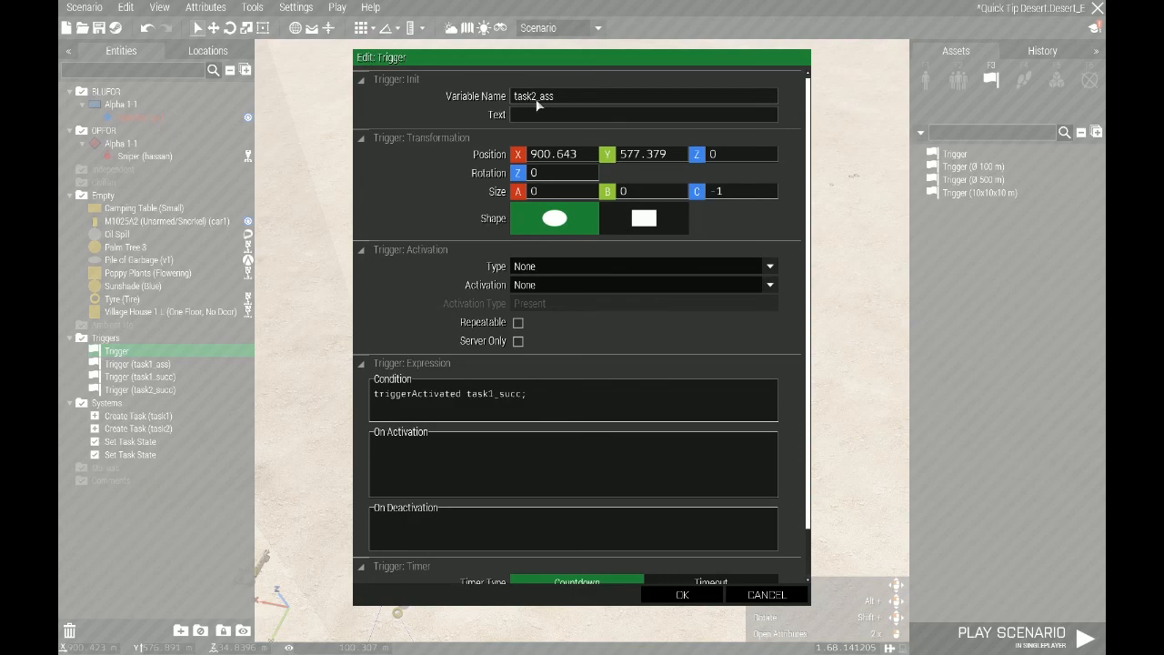
{"action": "mouse_move", "coordinate": [654, 473]}
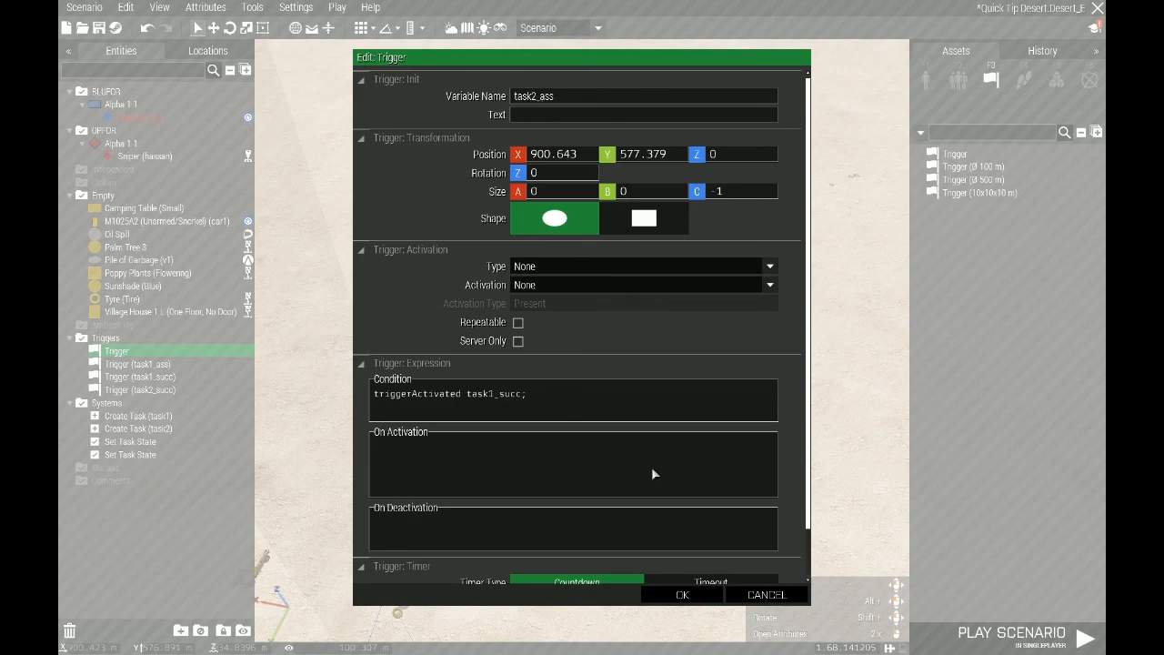
{"action": "left_click", "coordinate": [682, 594]}
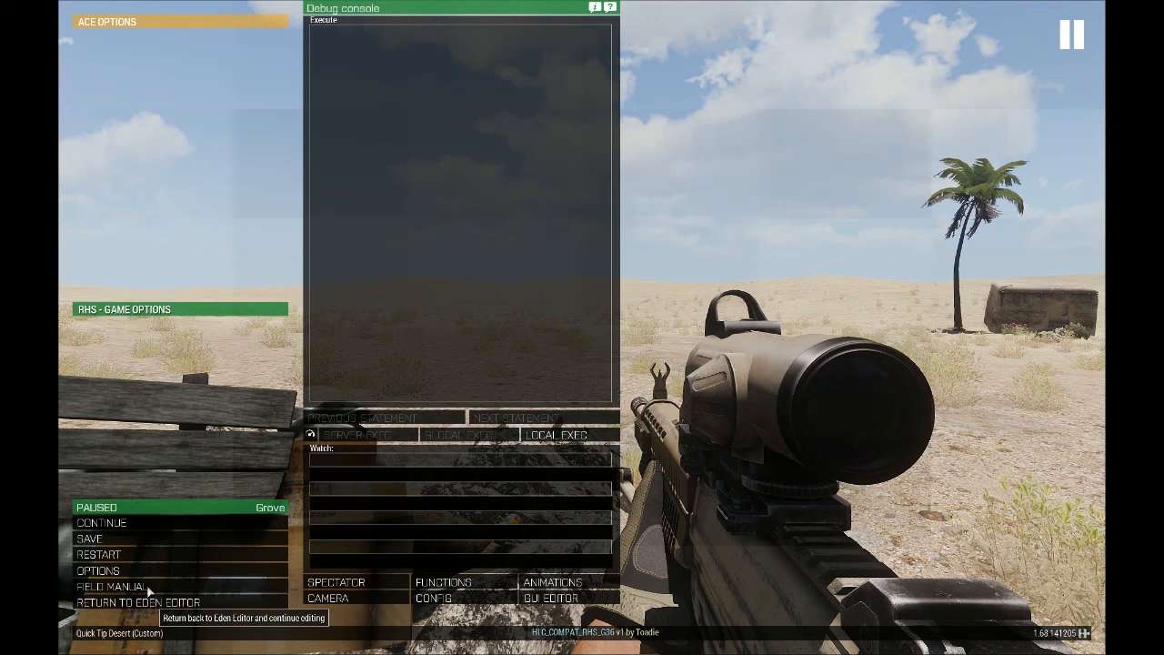
Return to the Eden Editor from the paused playtest
{"action": "left_click", "coordinate": [131, 604]}
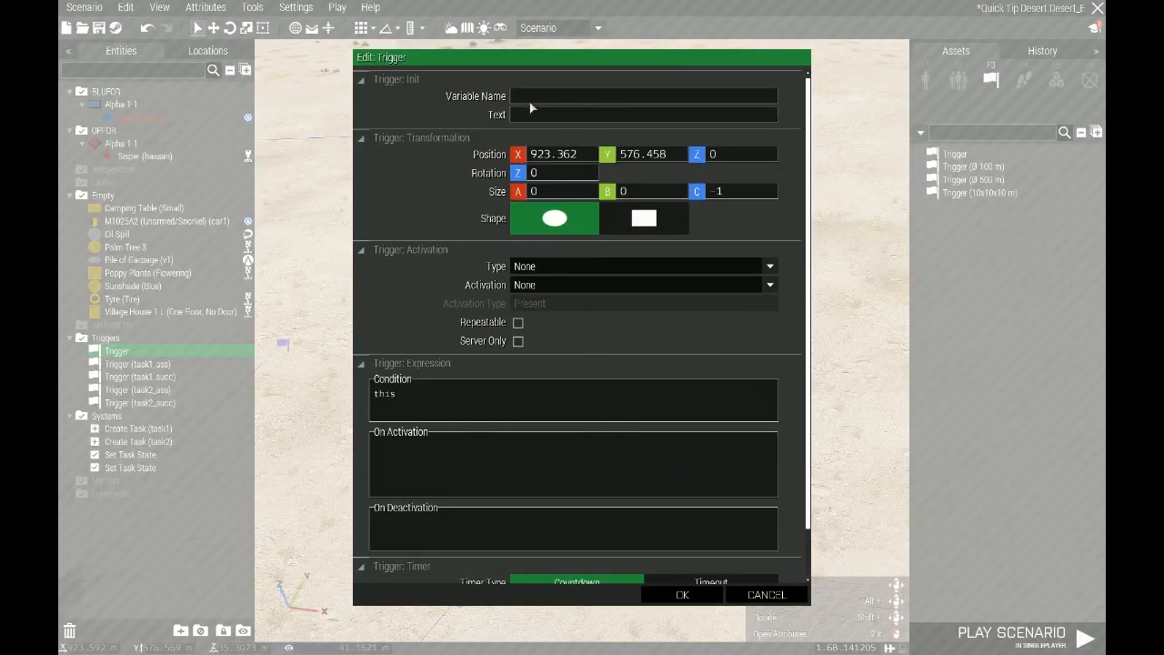
Name the trigger task3_ass, condition 'triggerActivated task2_succ;', countdown 6 seconds, and confirm
{"action": "type", "text": "task3_ass"}
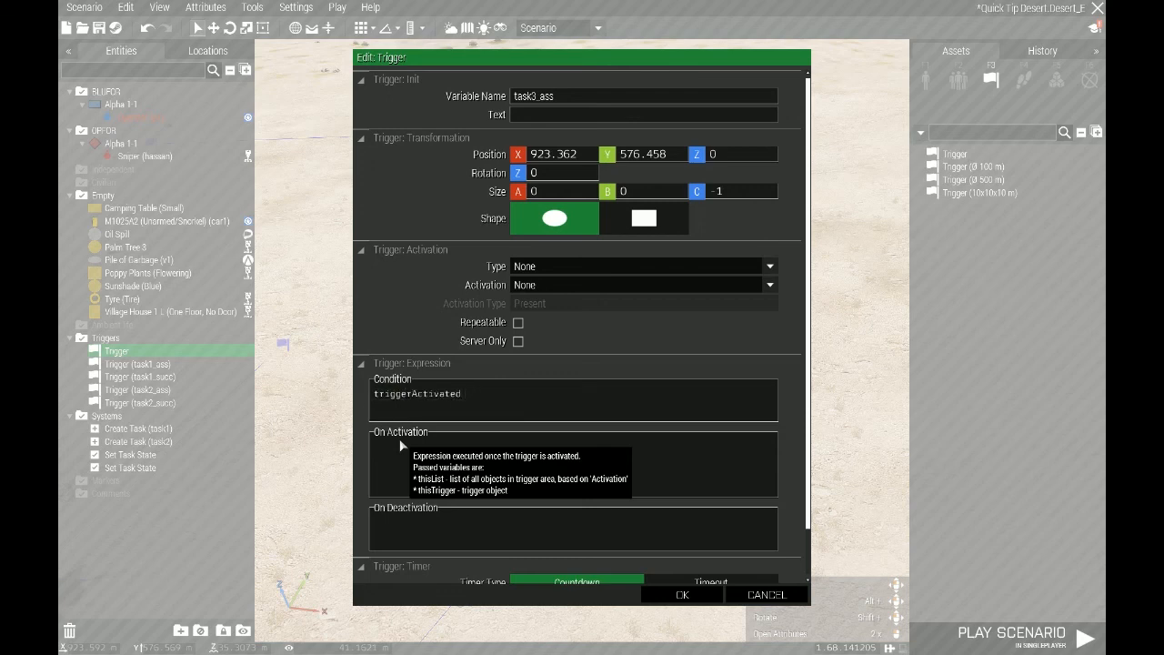
{"action": "type", "text": "tes"}
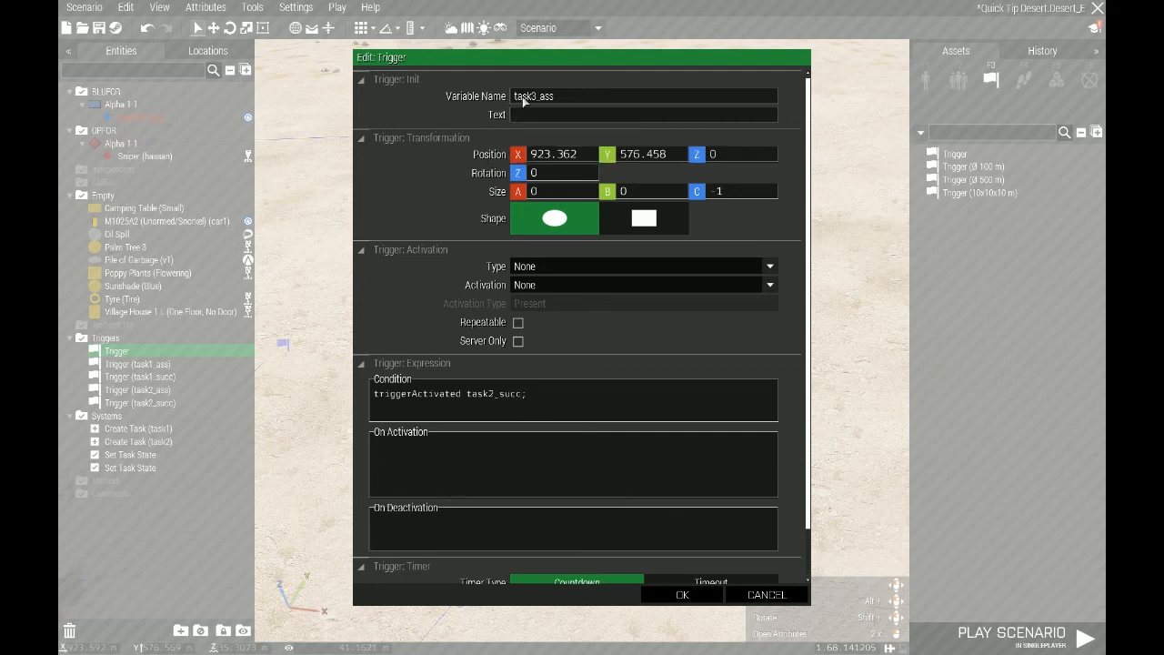
{"action": "mouse_move", "coordinate": [516, 404]}
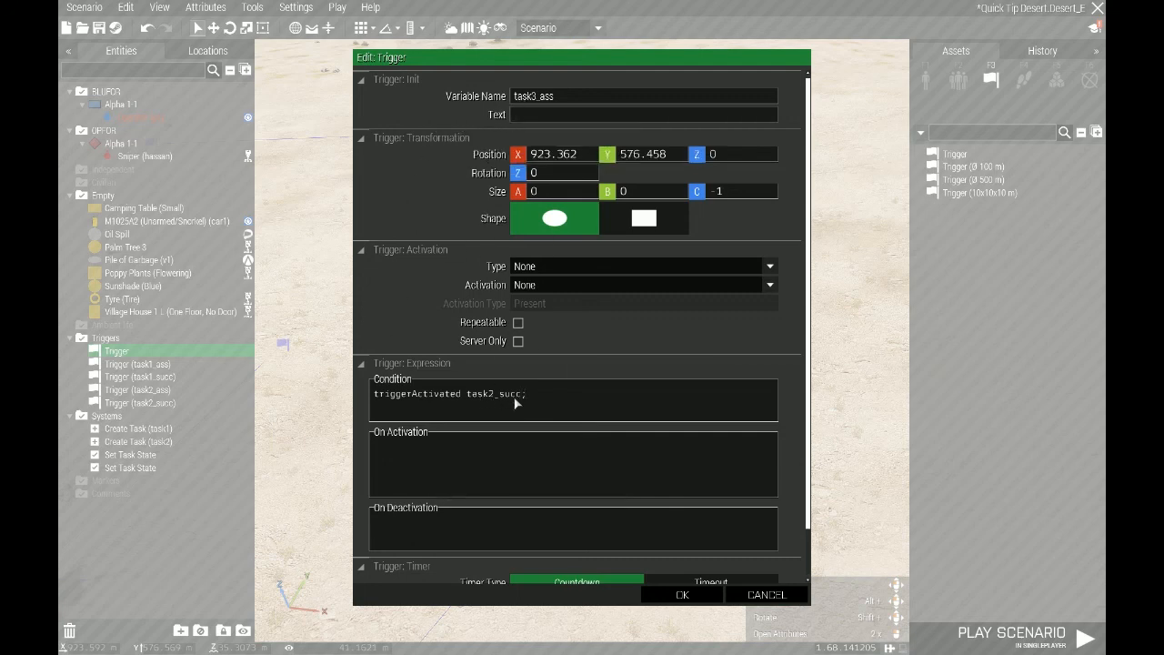
{"action": "scroll", "scroll_direction": "down", "scroll_amount": 3}
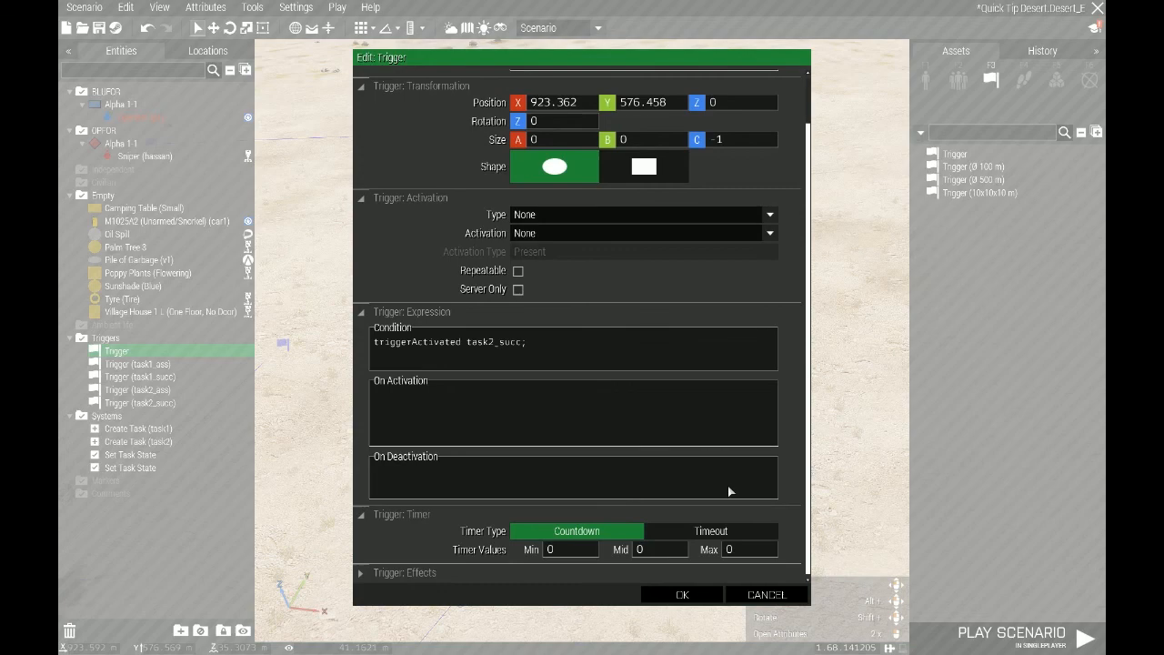
{"action": "left_click", "coordinate": [572, 550]}
{"action": "type", "text": "6"}
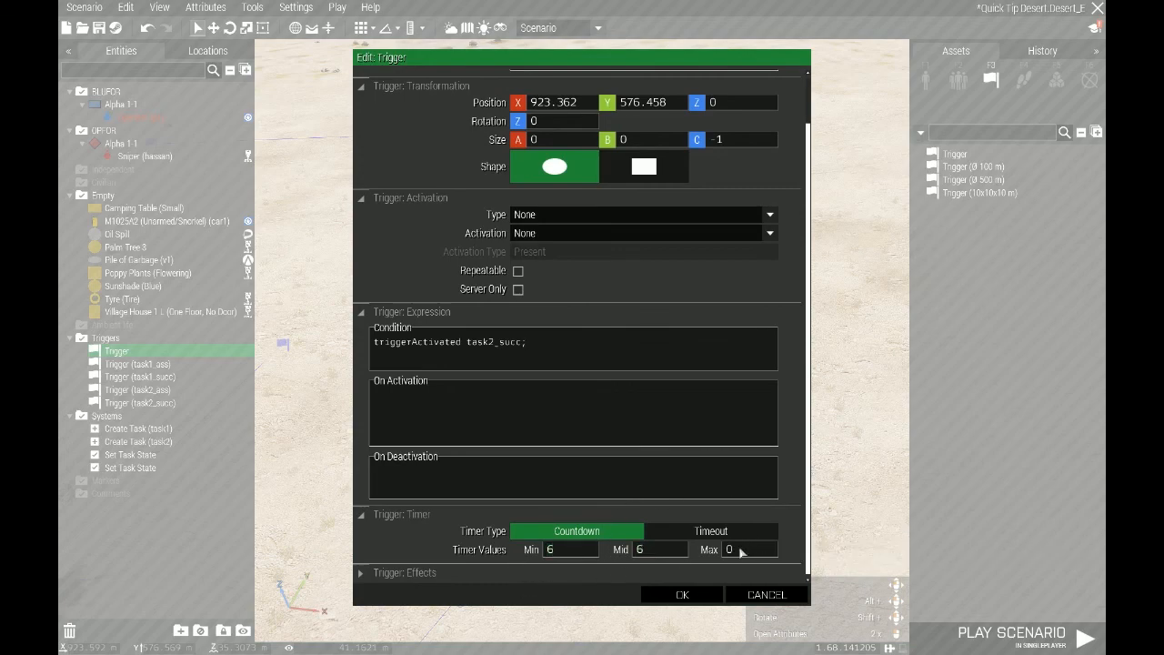
{"action": "left_click", "coordinate": [681, 593]}
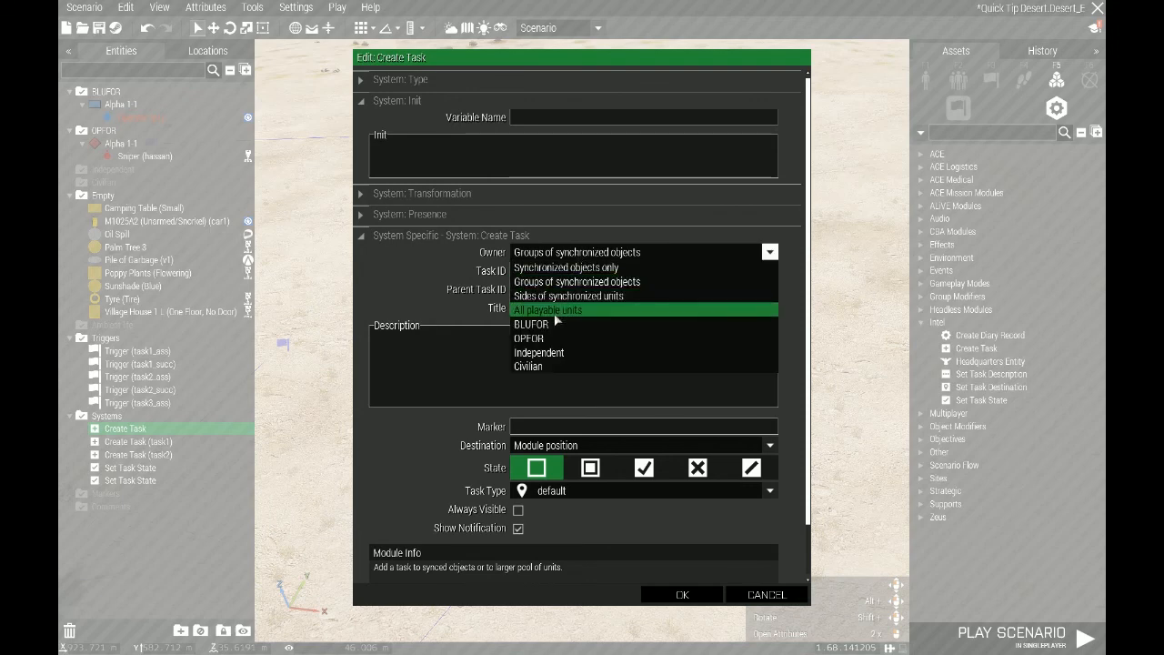
Give the task to all playable units, name it task3 and title it 'Get in the hummer'
{"action": "left_click", "coordinate": [546, 309]}
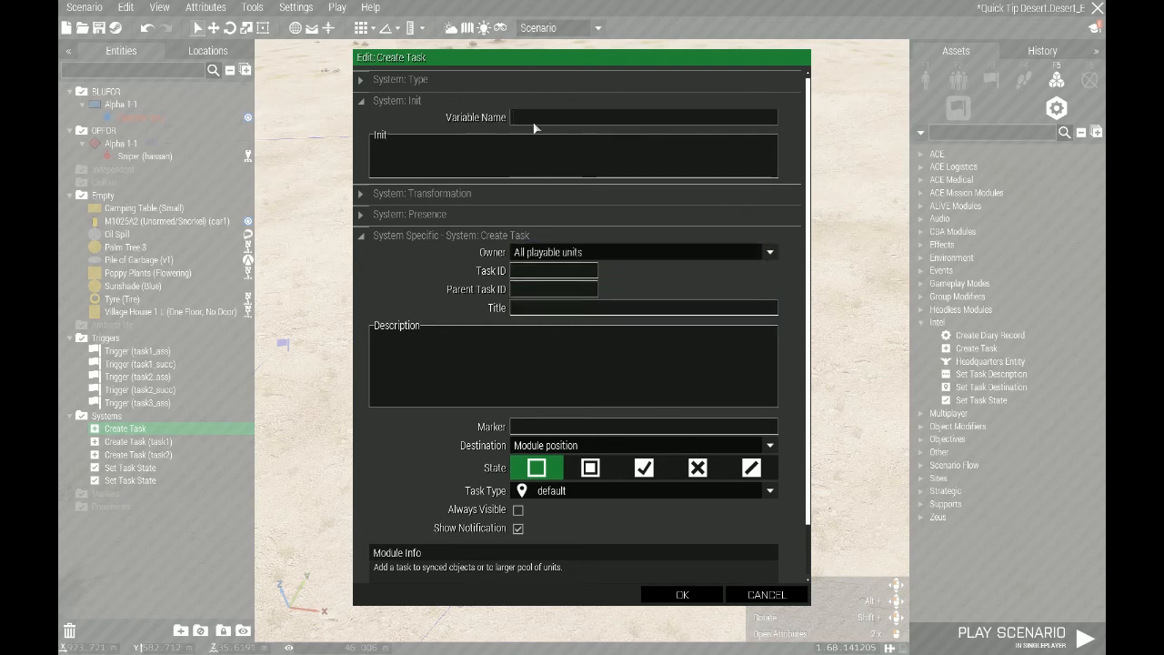
{"action": "type", "text": "task3"}
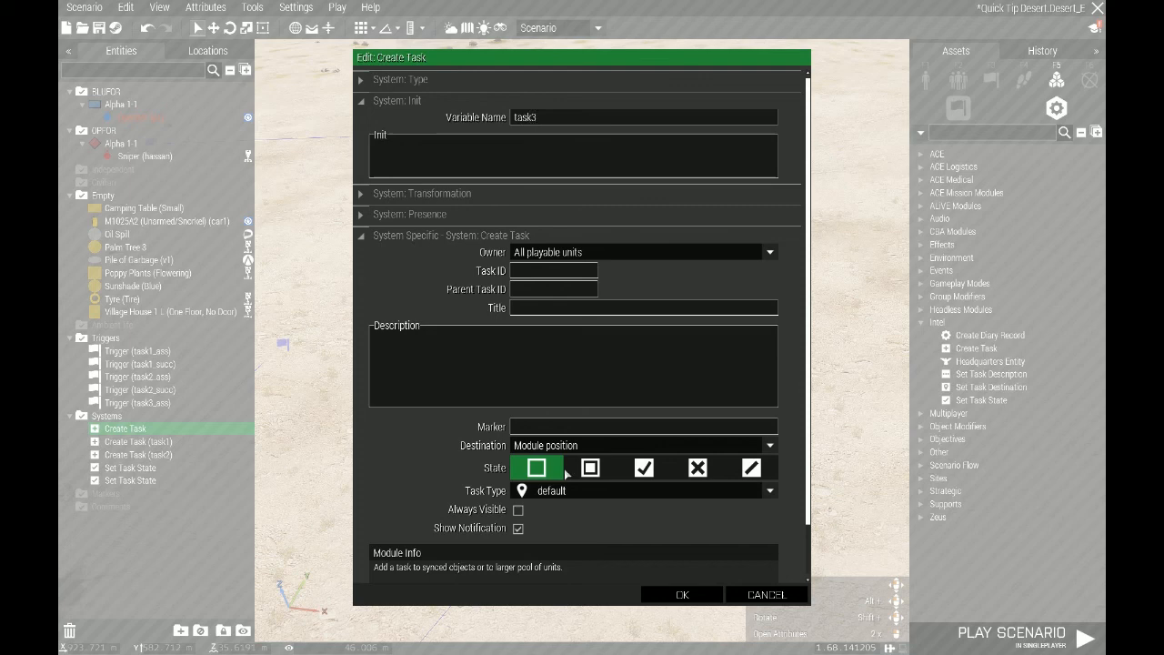
{"action": "type", "text": "G"}
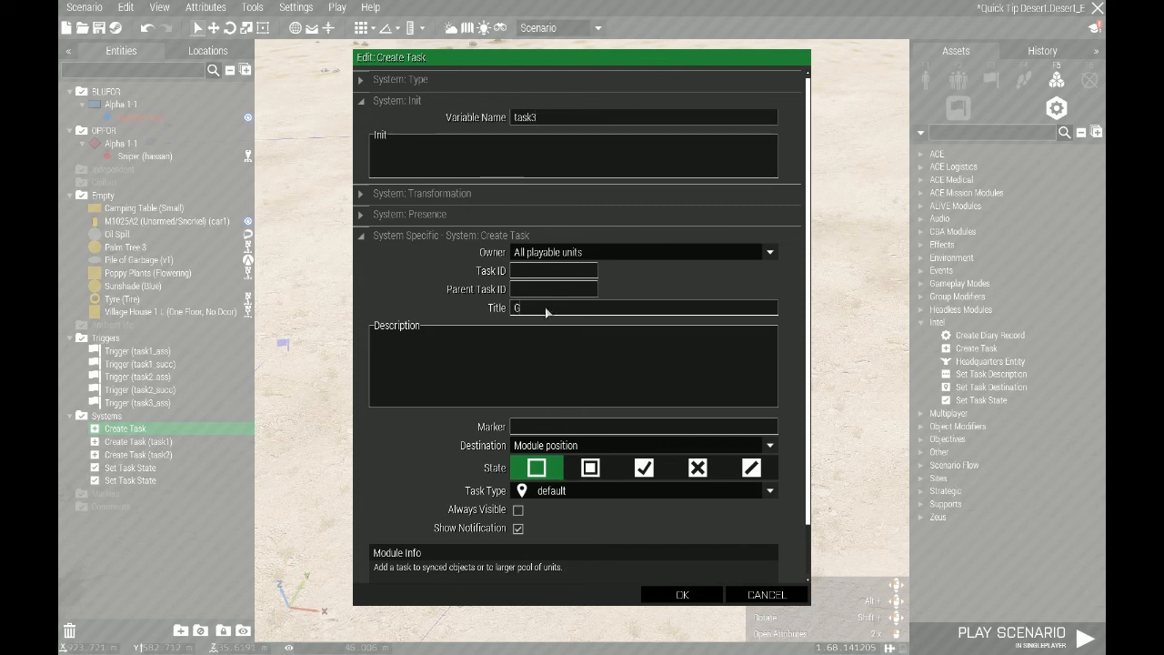
{"action": "type", "text": "et in the hummer"}
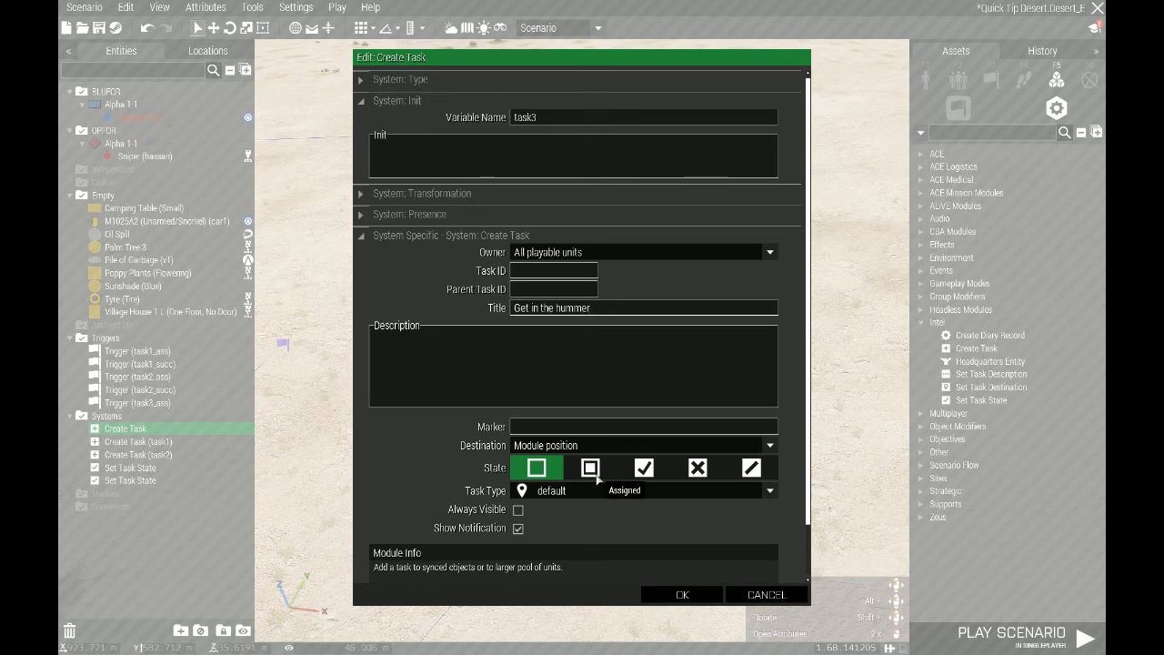
Make task3 Assigned, car type, destination at its synchronized object, and confirm
{"action": "left_click", "coordinate": [770, 444]}
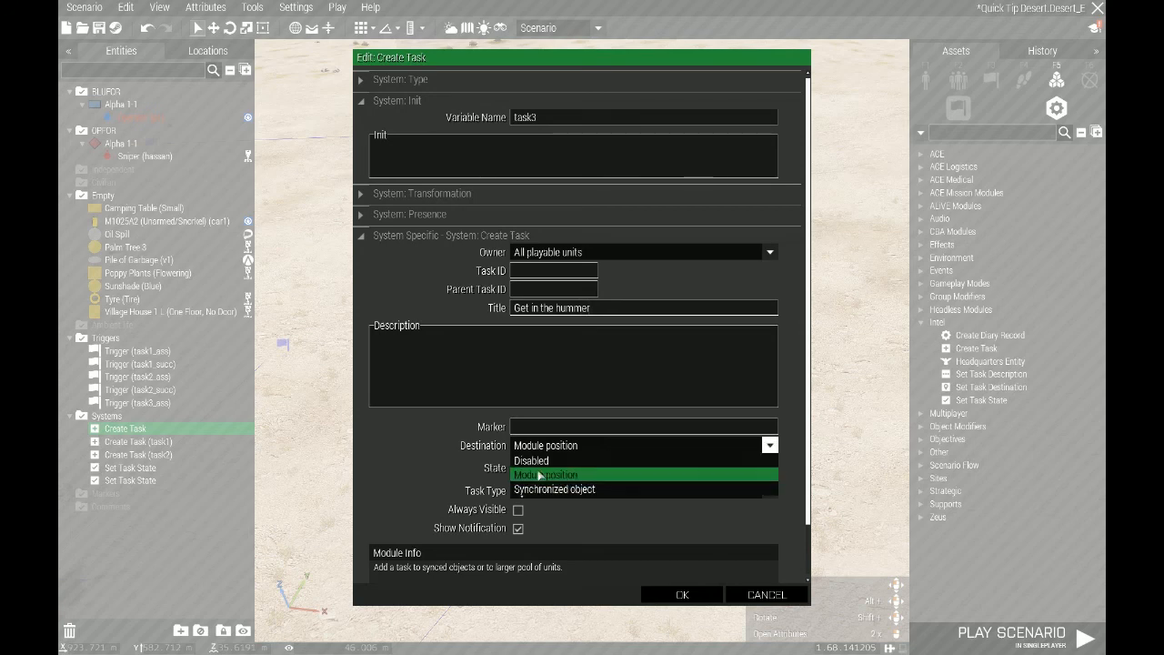
{"action": "left_click", "coordinate": [554, 488]}
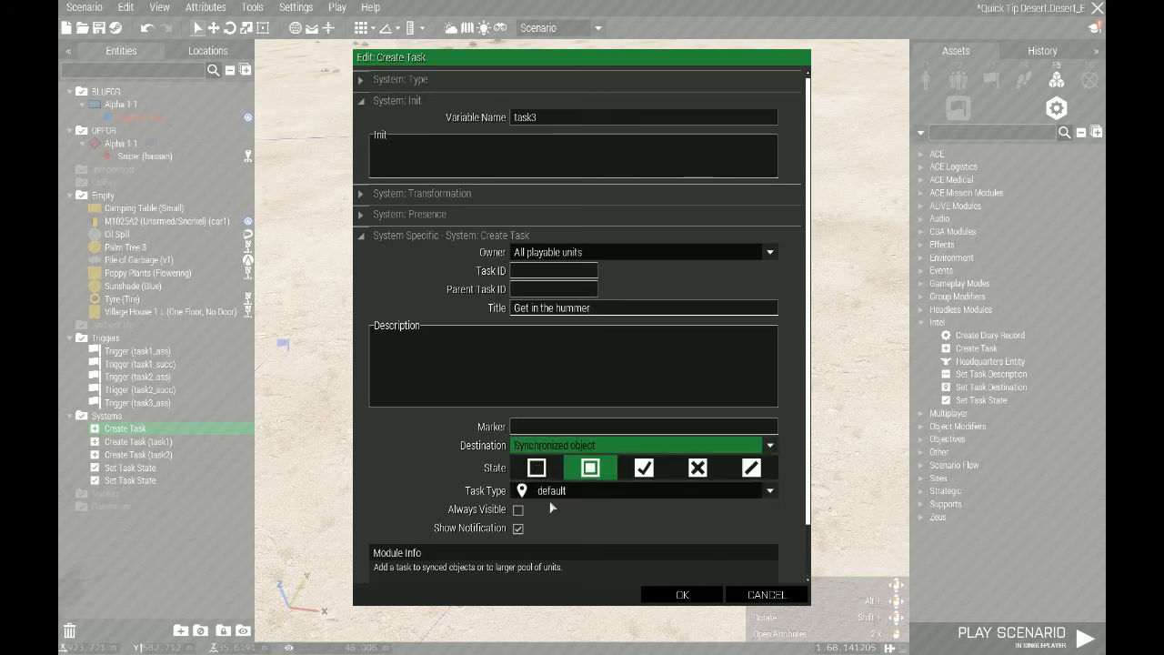
{"action": "left_click", "coordinate": [642, 491]}
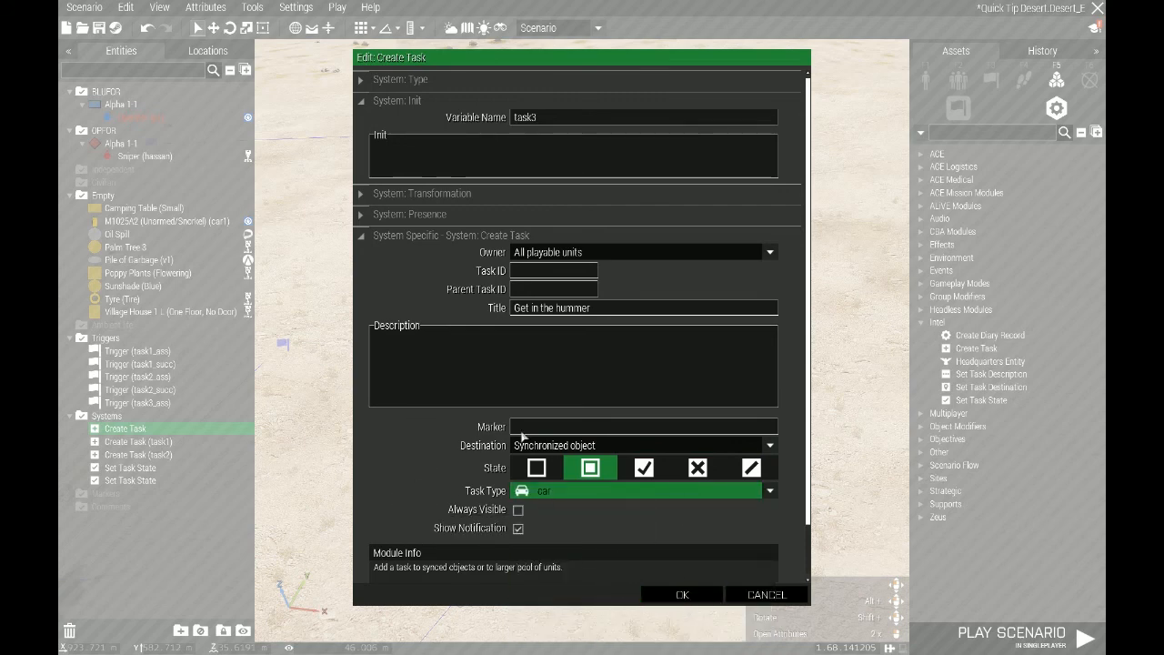
{"action": "mouse_move", "coordinate": [680, 593]}
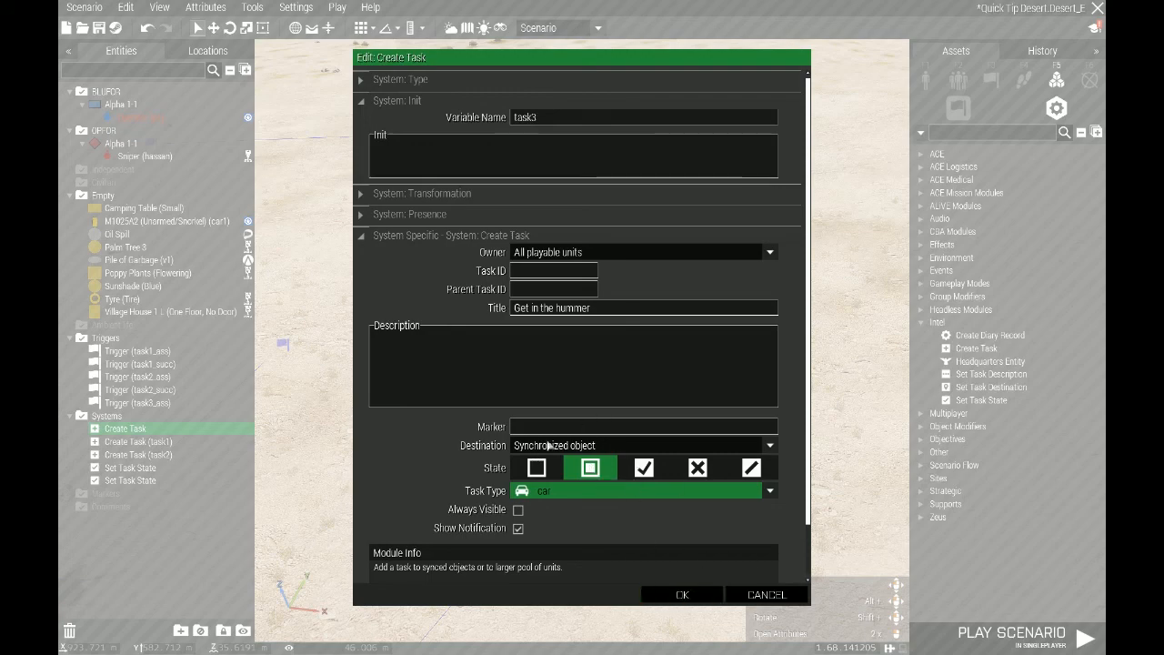
{"action": "left_click", "coordinate": [682, 593]}
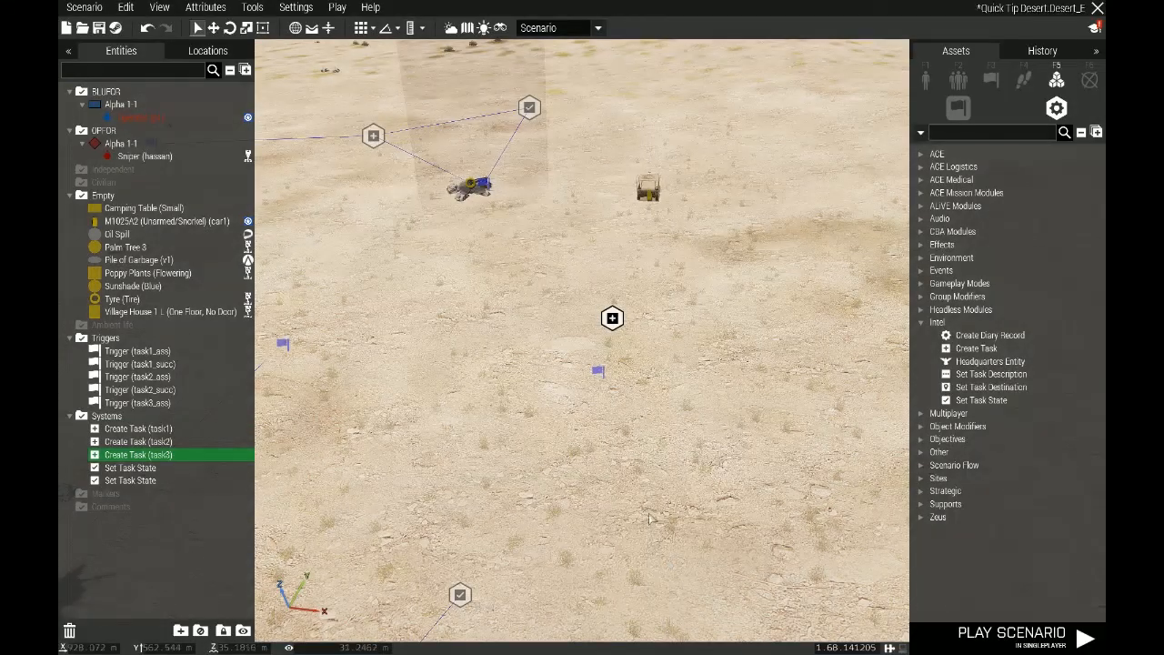
Add a second Set Task State module for task3 and set it to Succeeded
{"action": "right_click", "coordinate": [596, 371]}
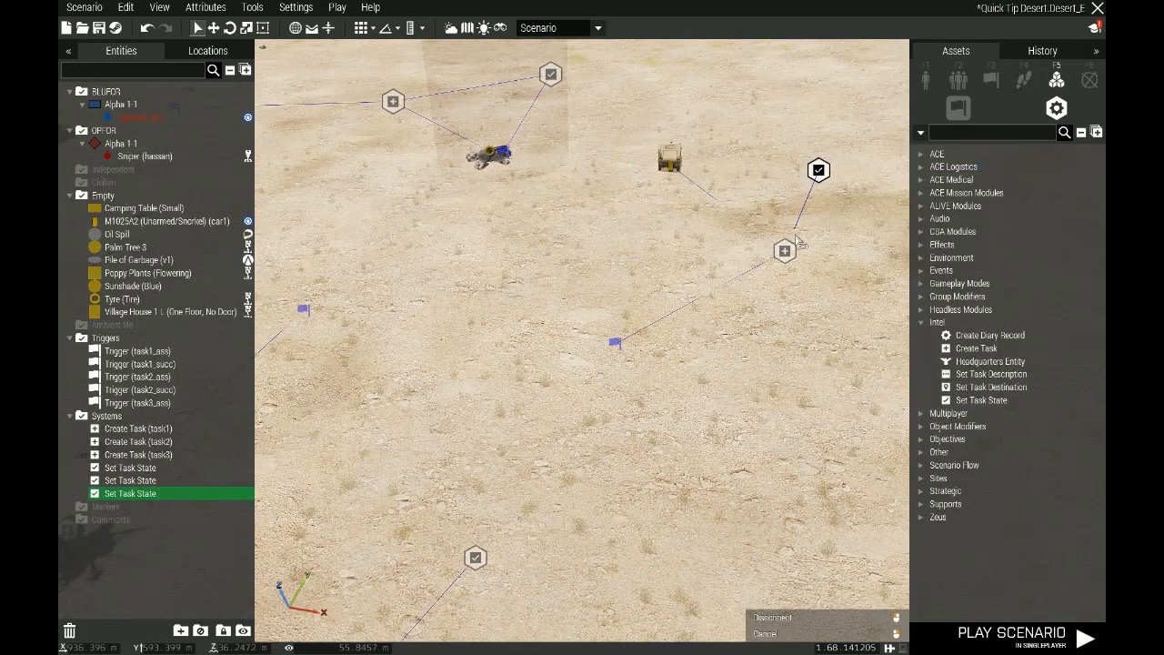
{"action": "double_click", "coordinate": [131, 493]}
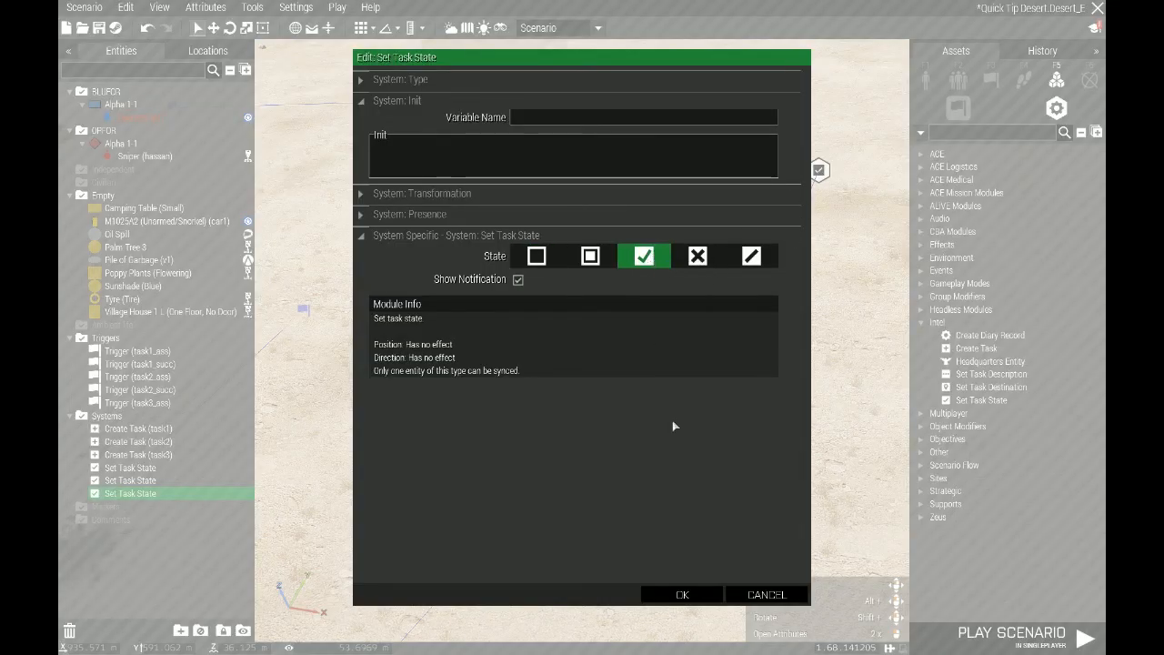
{"action": "left_click", "coordinate": [680, 593]}
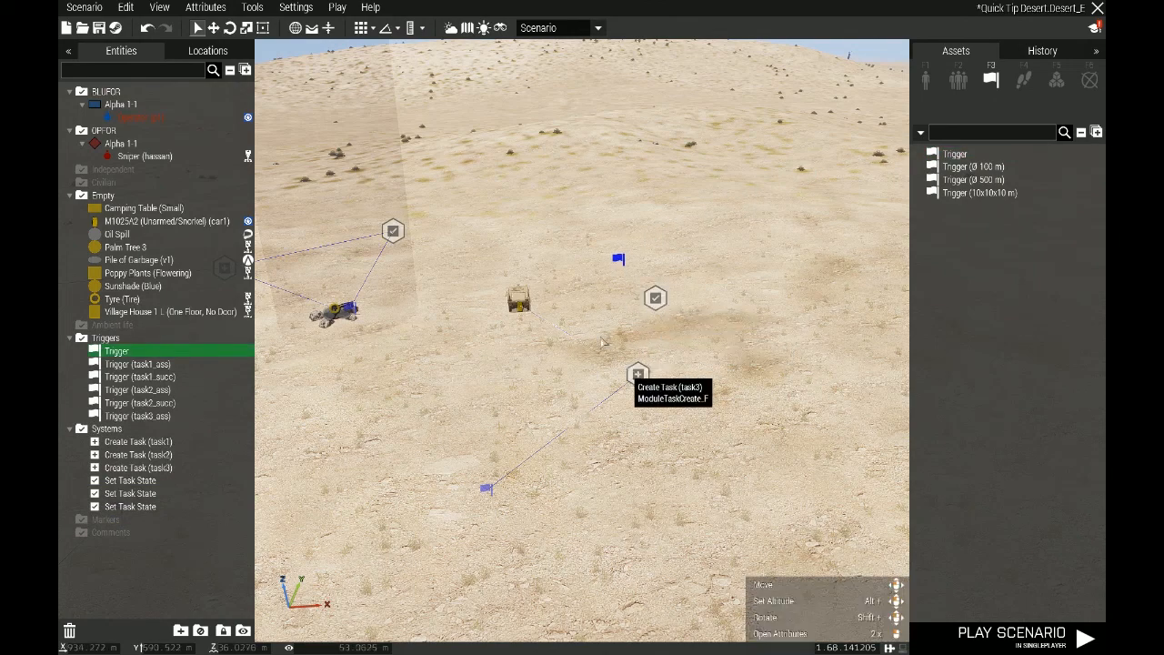
{"action": "mouse_move", "coordinate": [518, 299]}
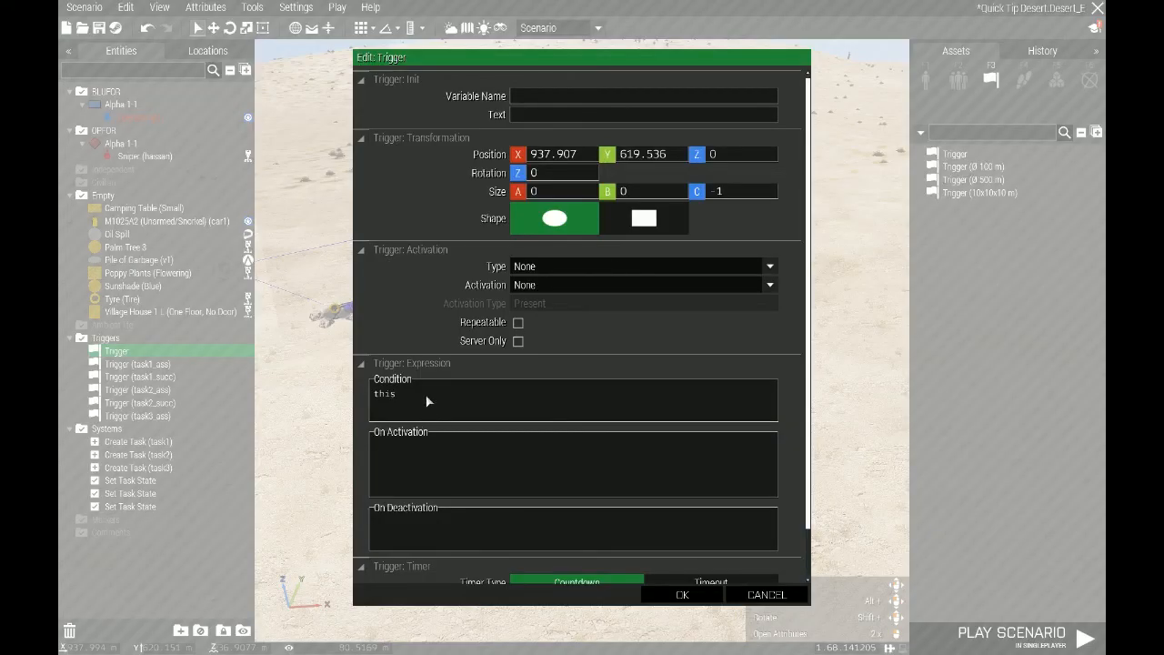
Set the trigger condition 'p1 in car1;', name it task3_succ, then launch the scenario to test
{"action": "type", "text": "p1 in car1;"}
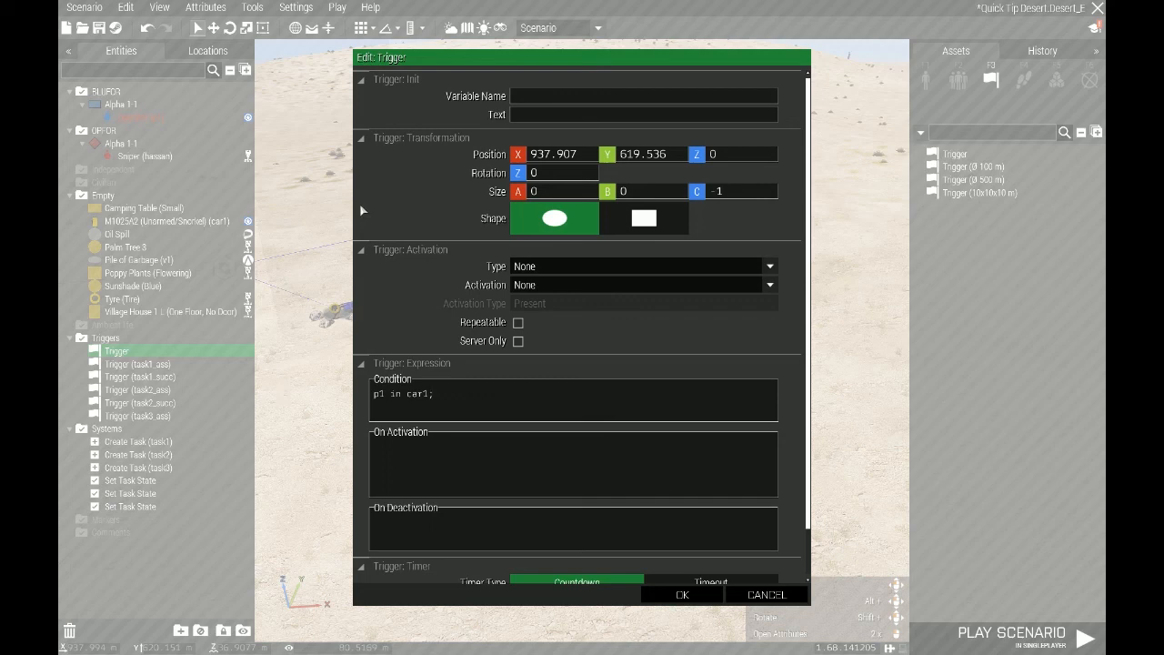
{"action": "type", "text": "t"}
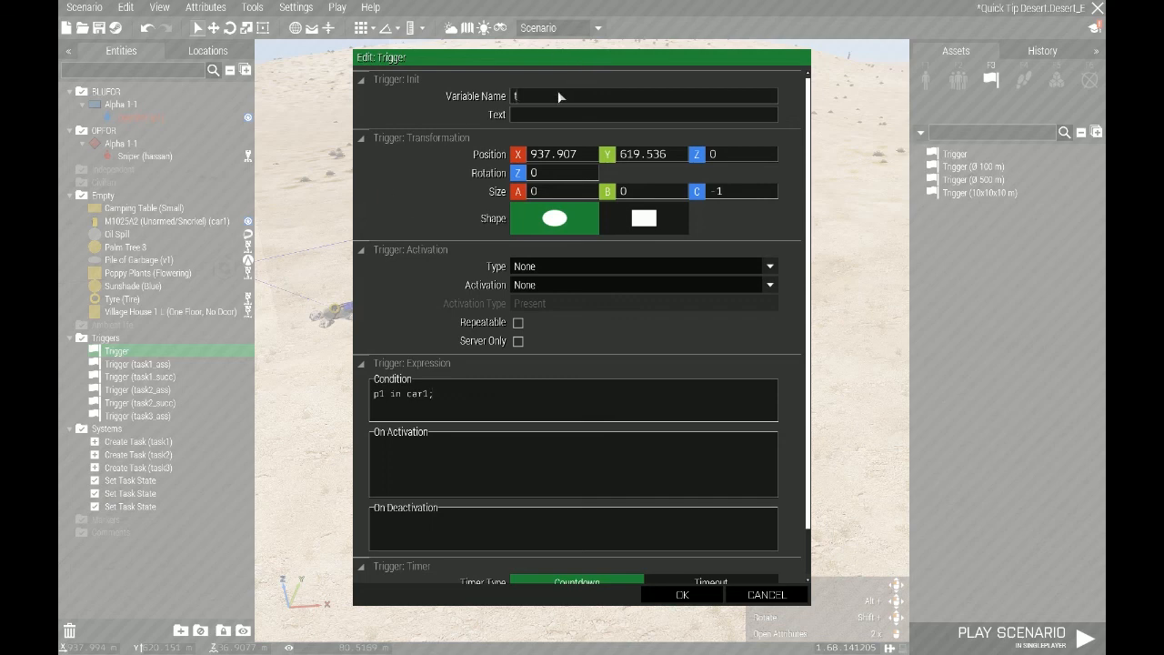
{"action": "type", "text": "task3_succ"}
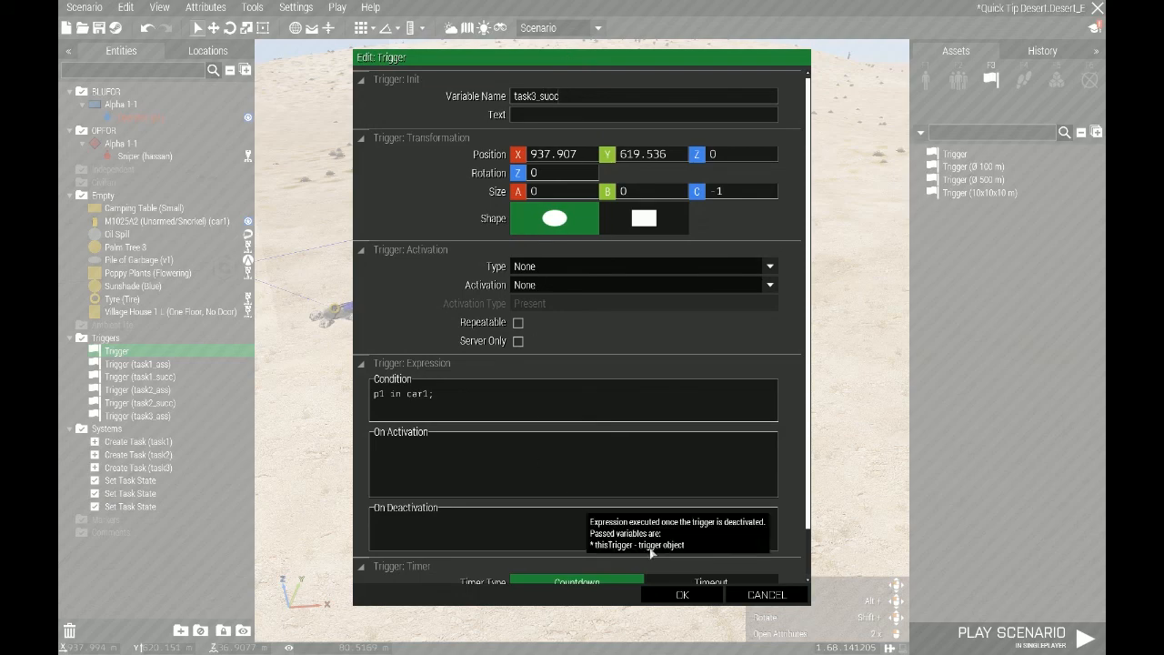
{"action": "left_click", "coordinate": [680, 593]}
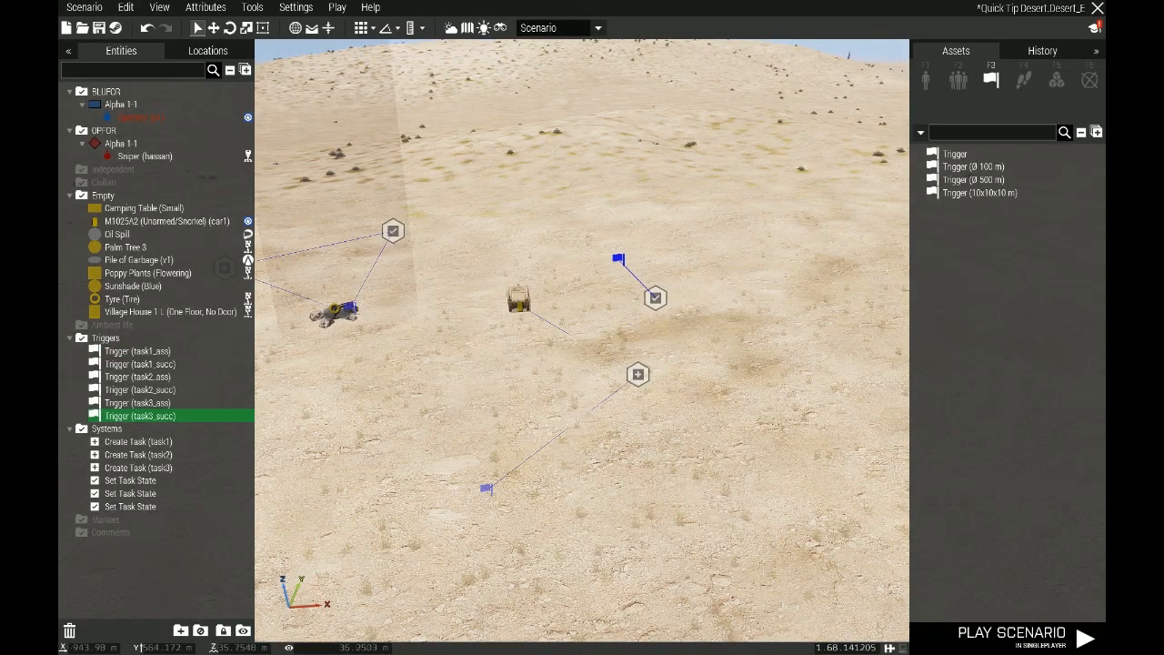
{"action": "left_click", "coordinate": [1084, 638]}
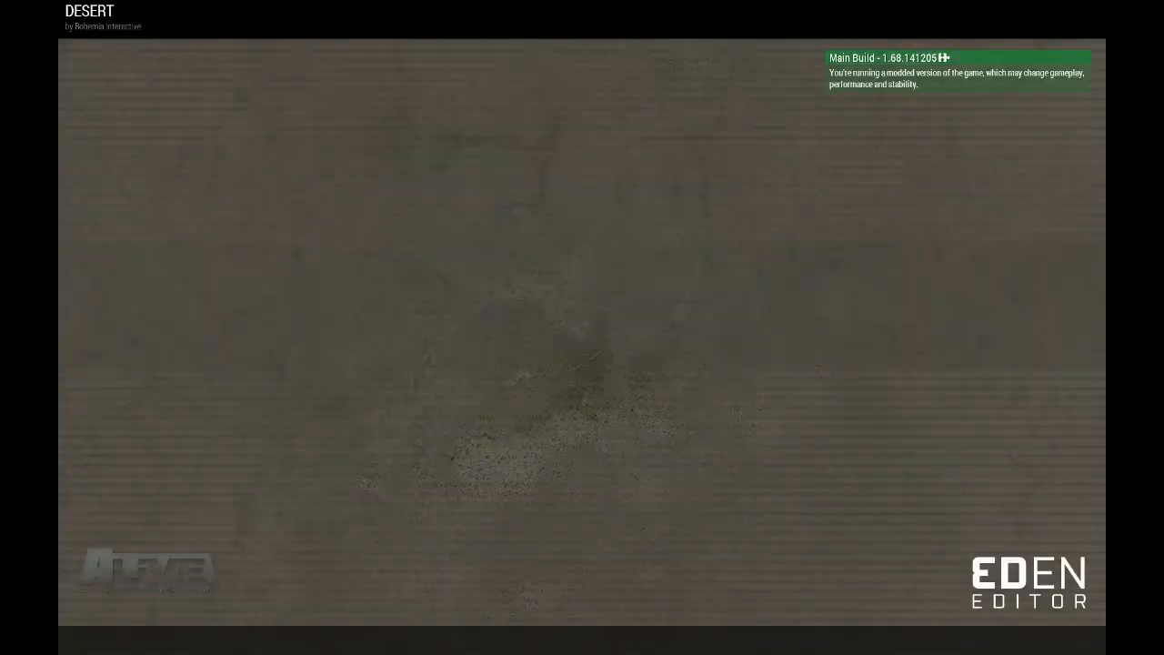